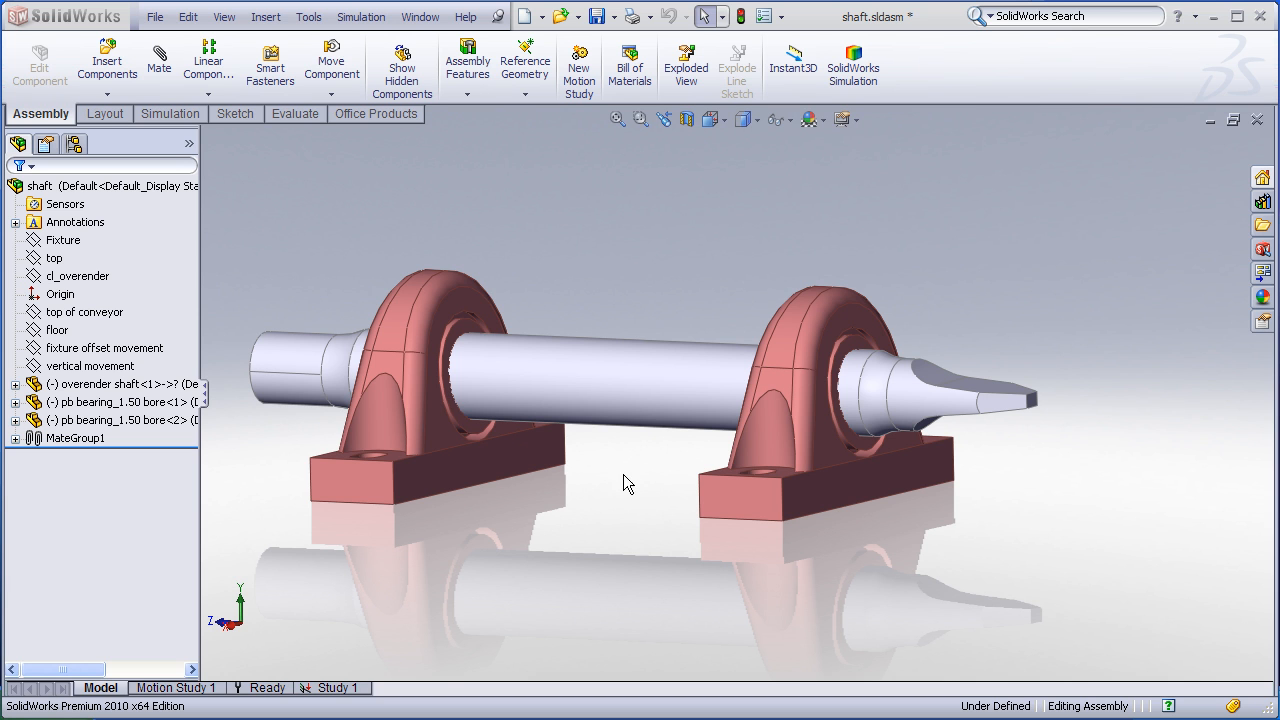
mouse_move(574, 315)
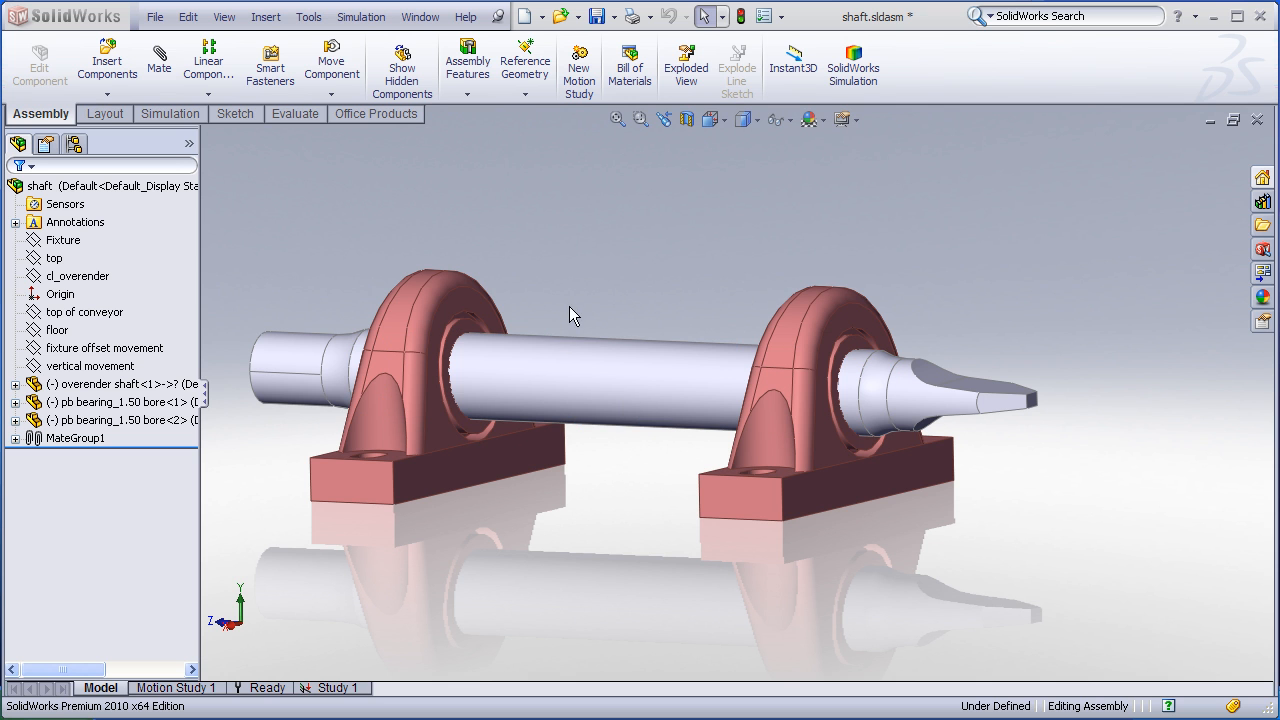
Run Interference Detection with coincidence counted as interference, finding two coincidences at the bearings
click(540, 378)
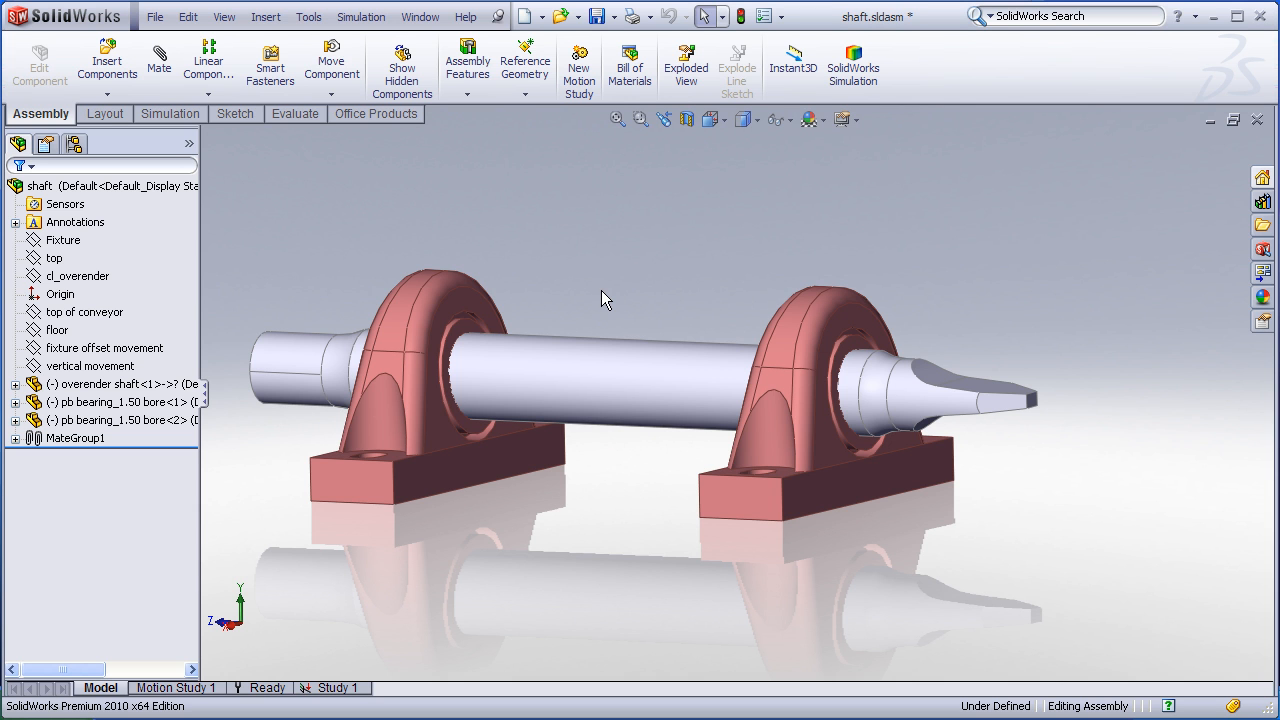
mouse_move(104, 113)
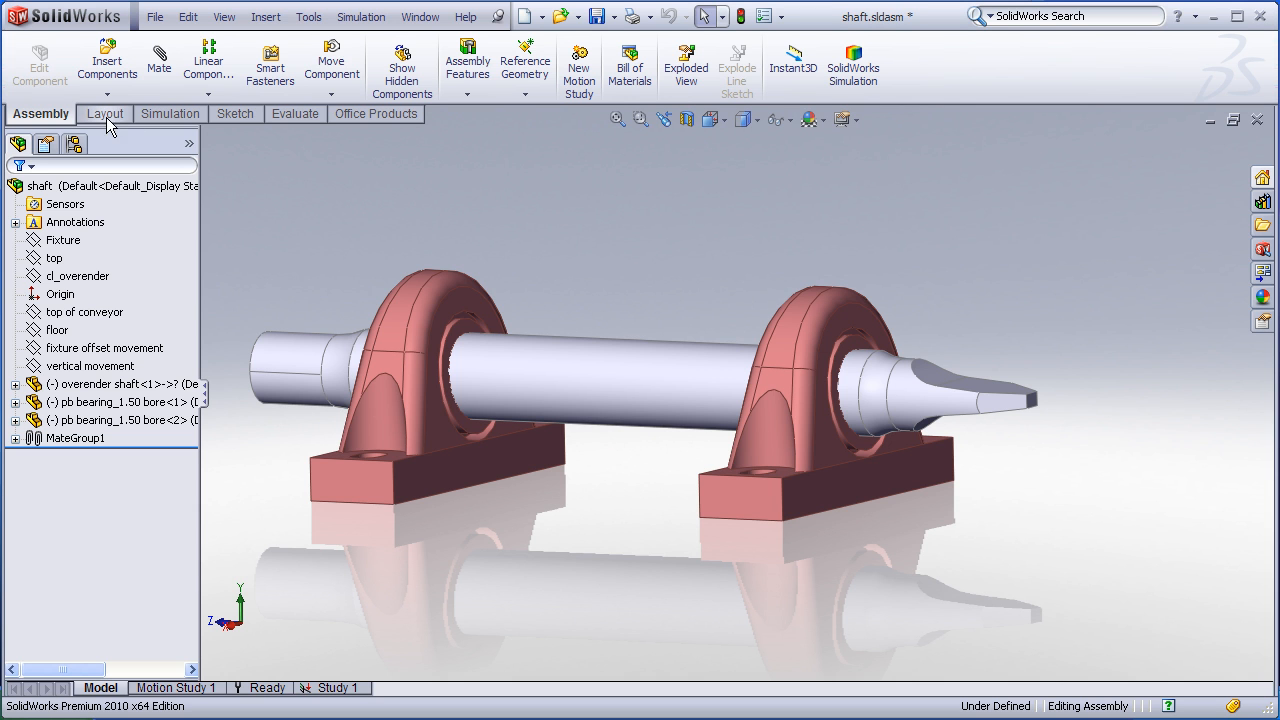
click(293, 113)
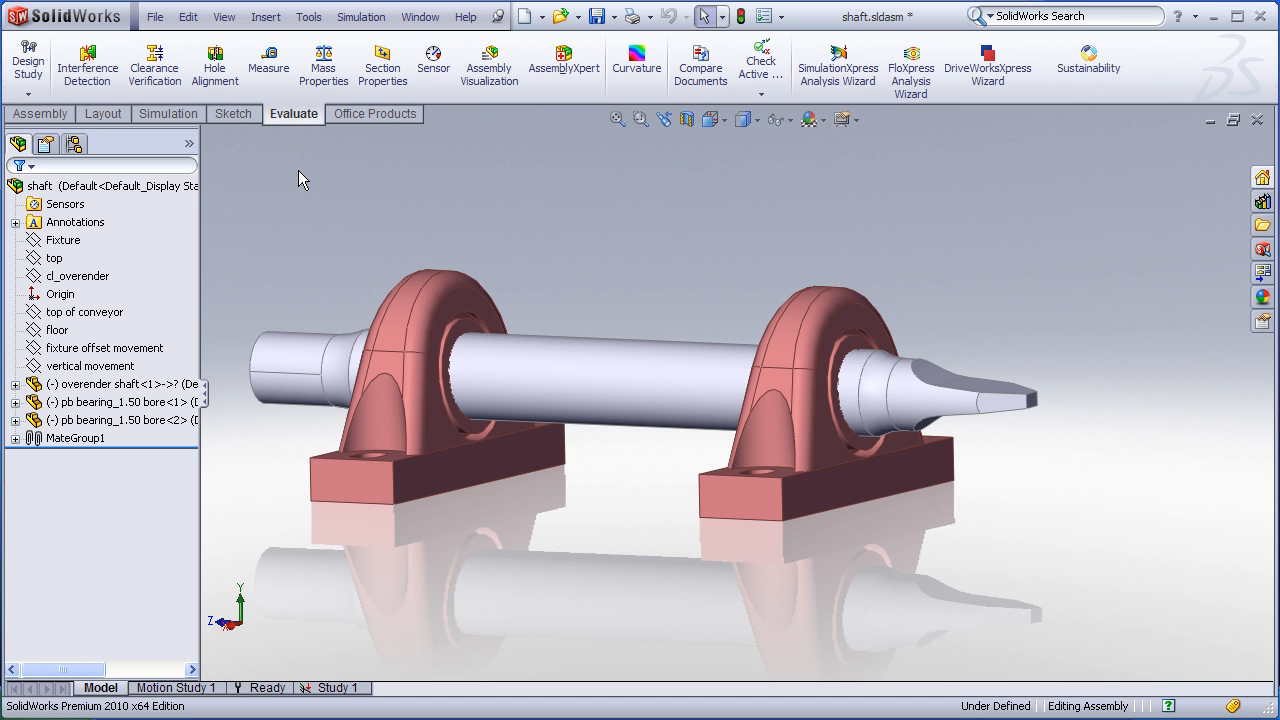
mouse_move(88, 60)
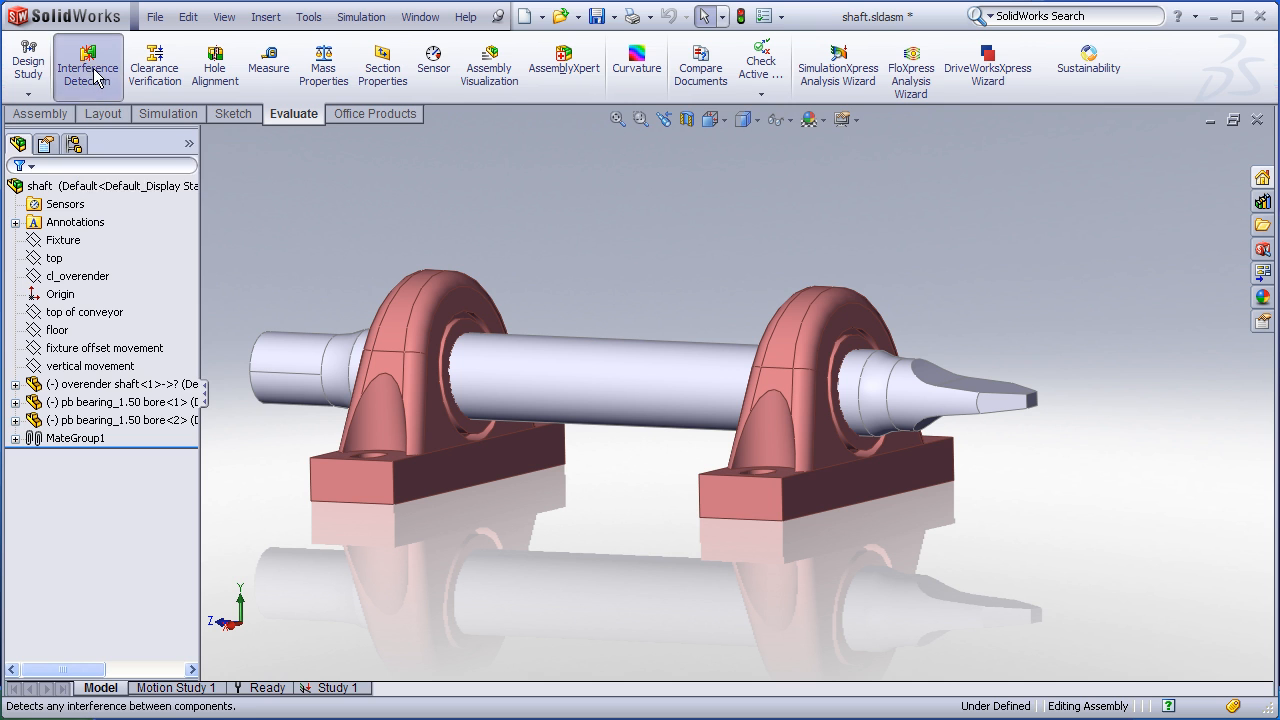
click(88, 65)
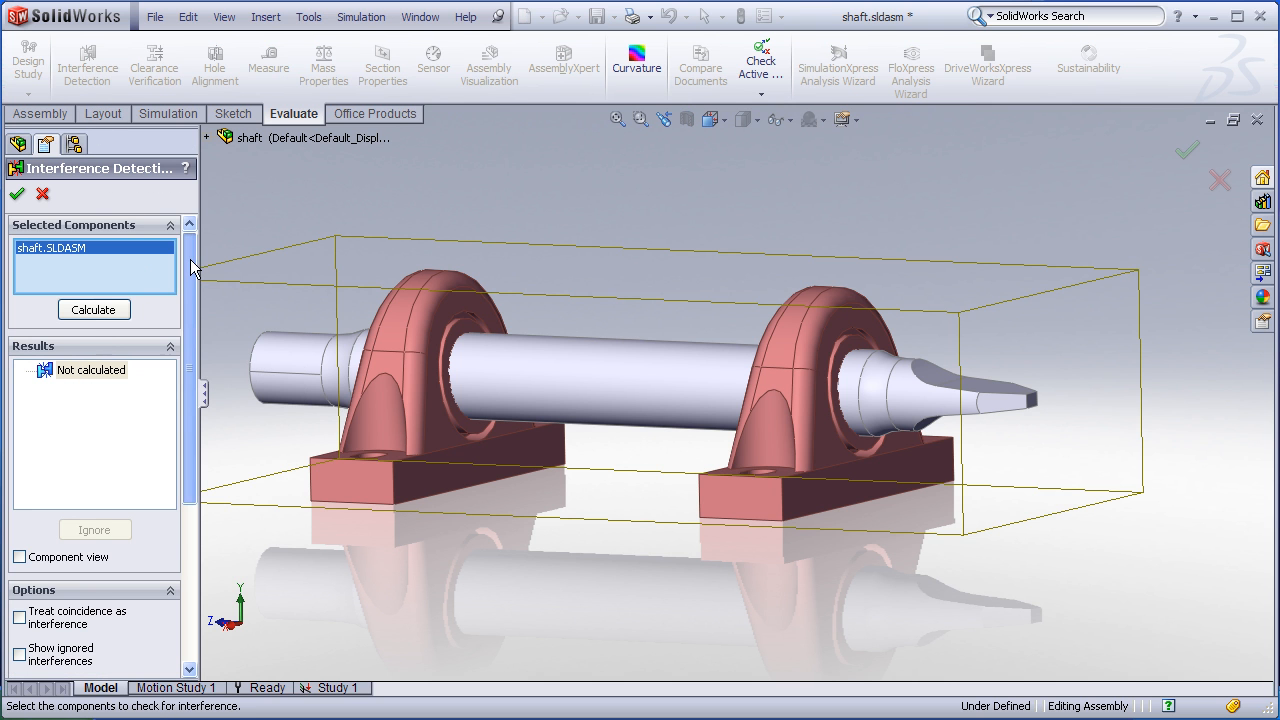
scroll(down, 3)
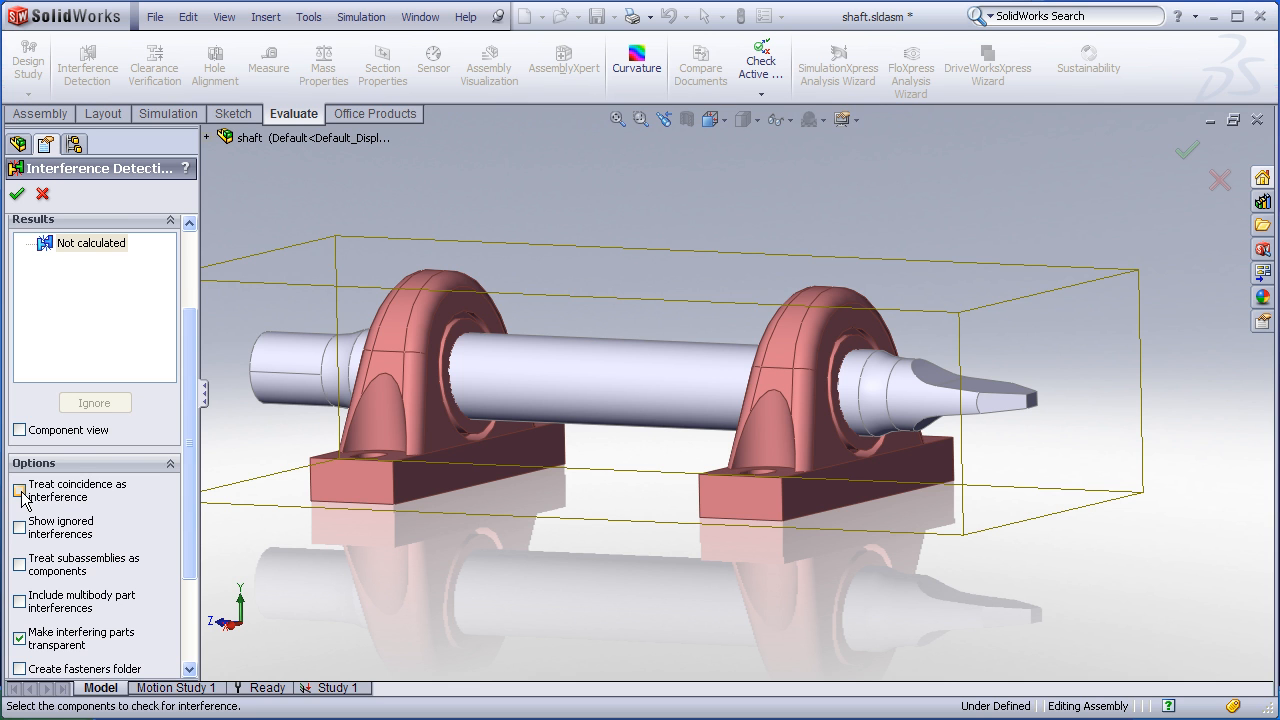
click(19, 491)
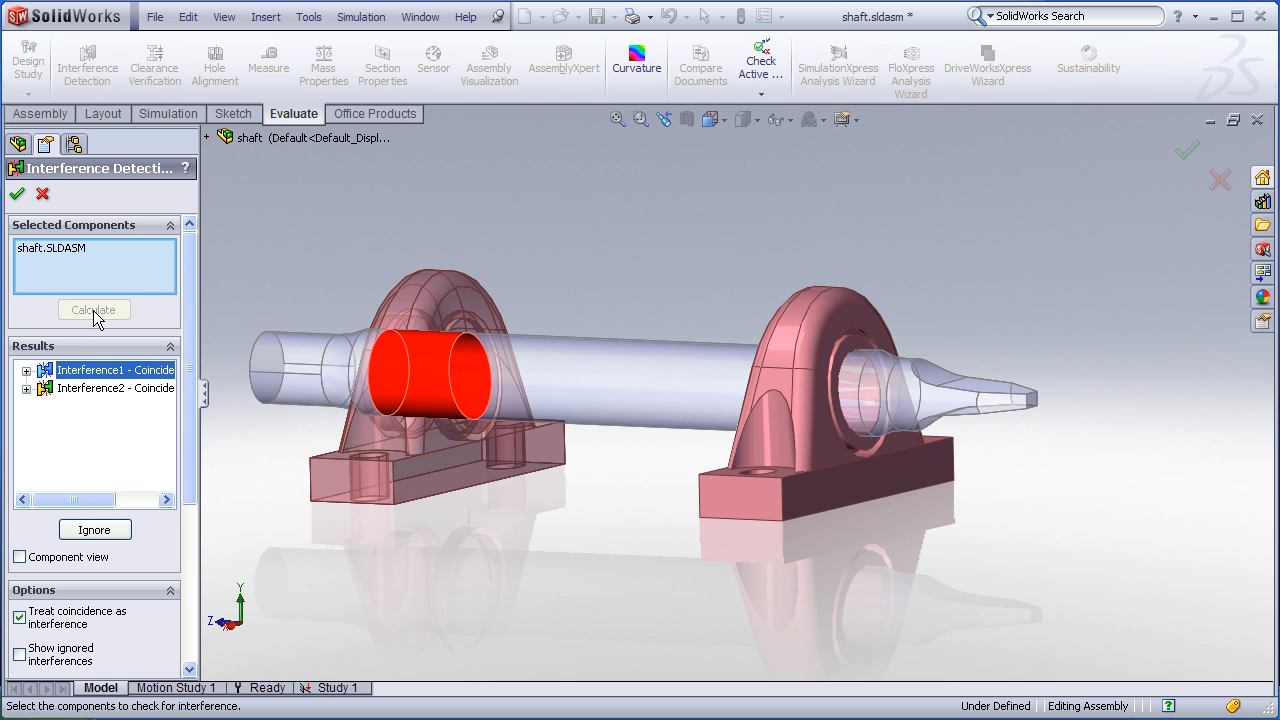
mouse_move(80, 377)
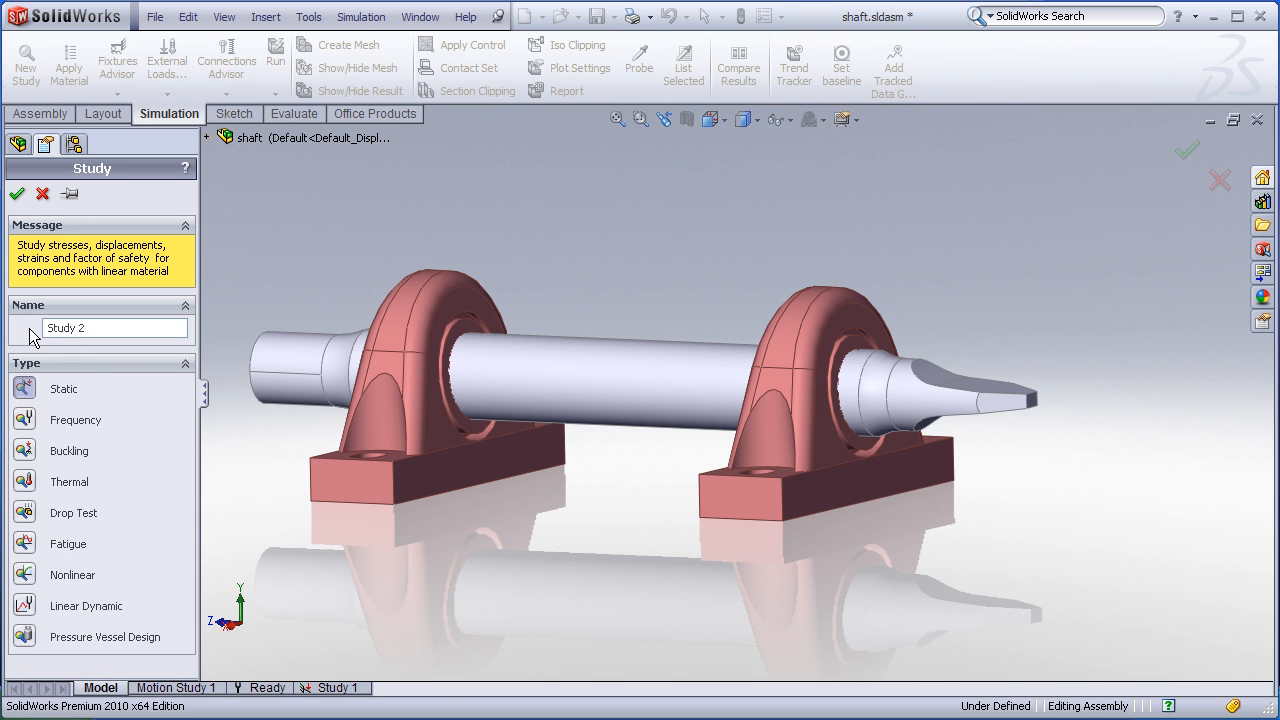
Confirm Study 2 and expand its Parts folder listing the shaft and both bearings
click(17, 193)
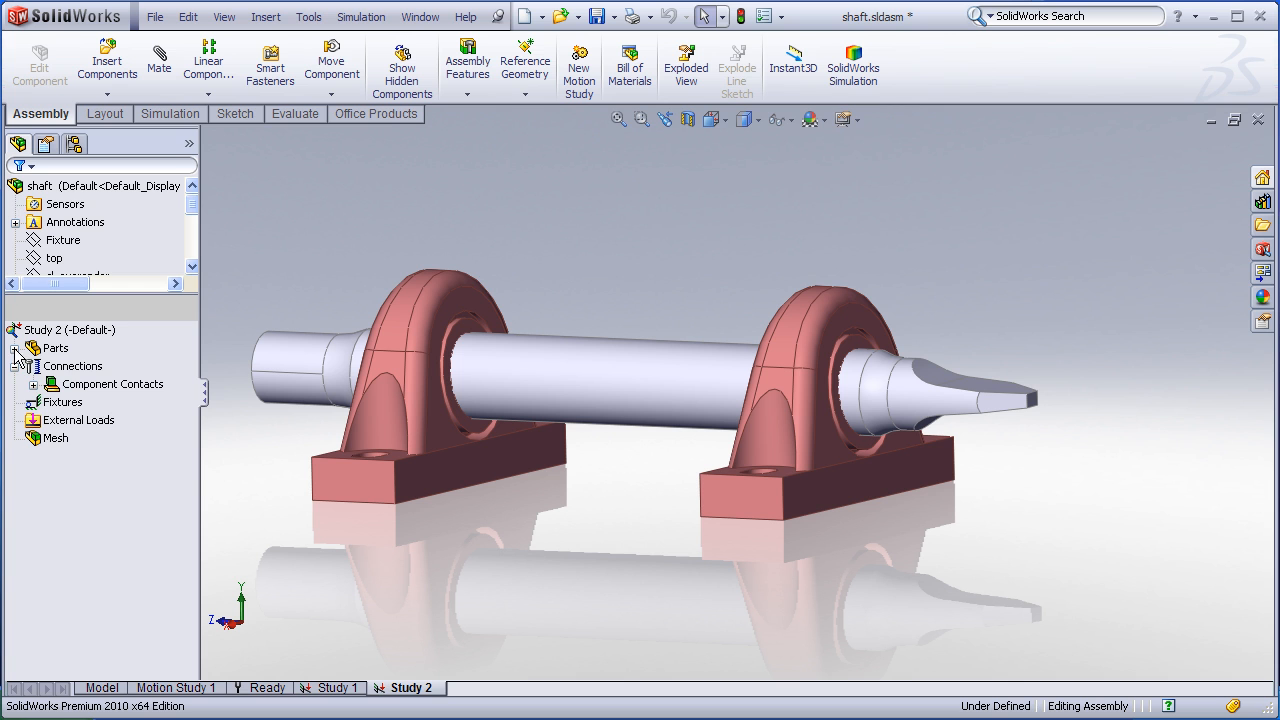
click(16, 347)
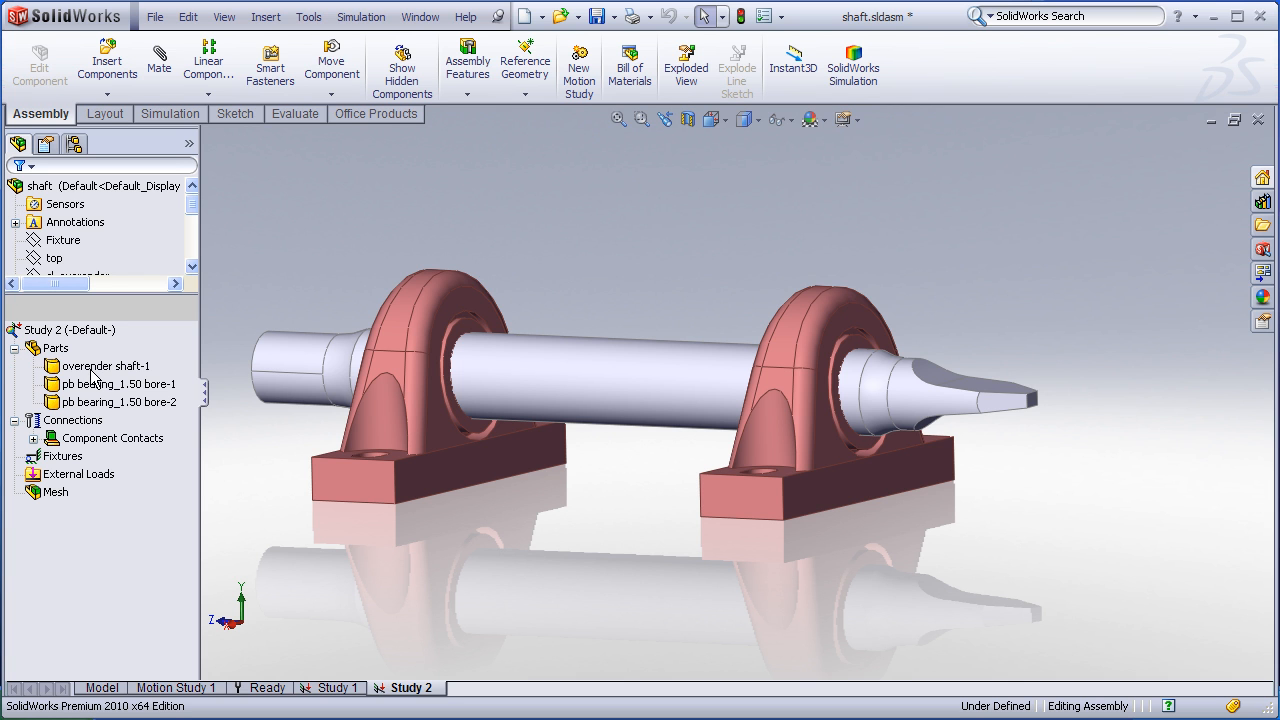
mouse_move(125, 375)
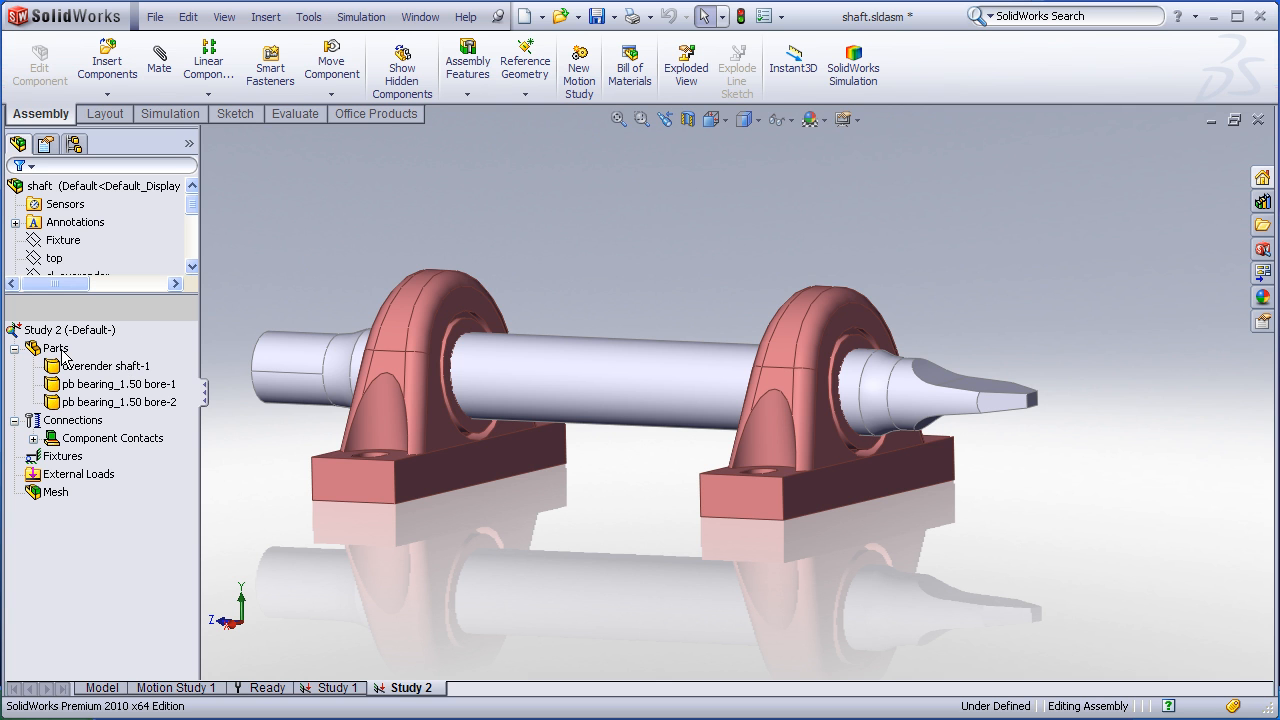
Apply AISI steel to the shaft and both bearings with Apply Material to All
right_click(54, 347)
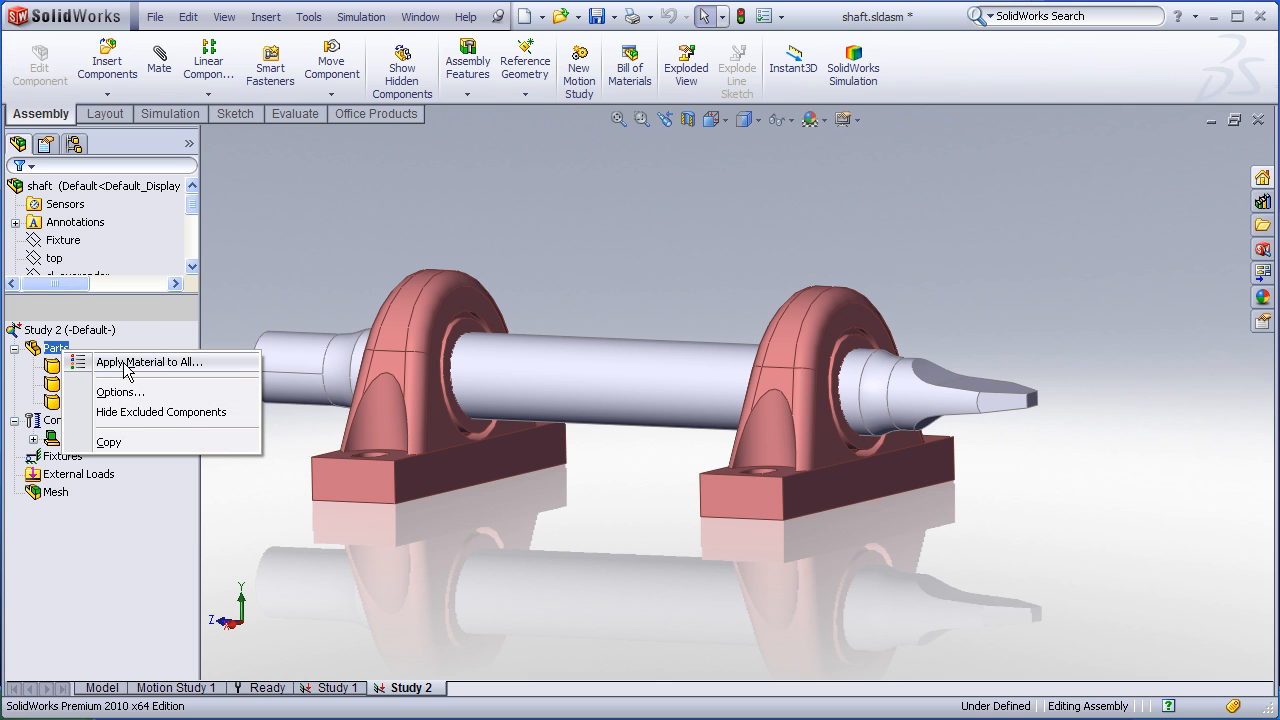
click(148, 362)
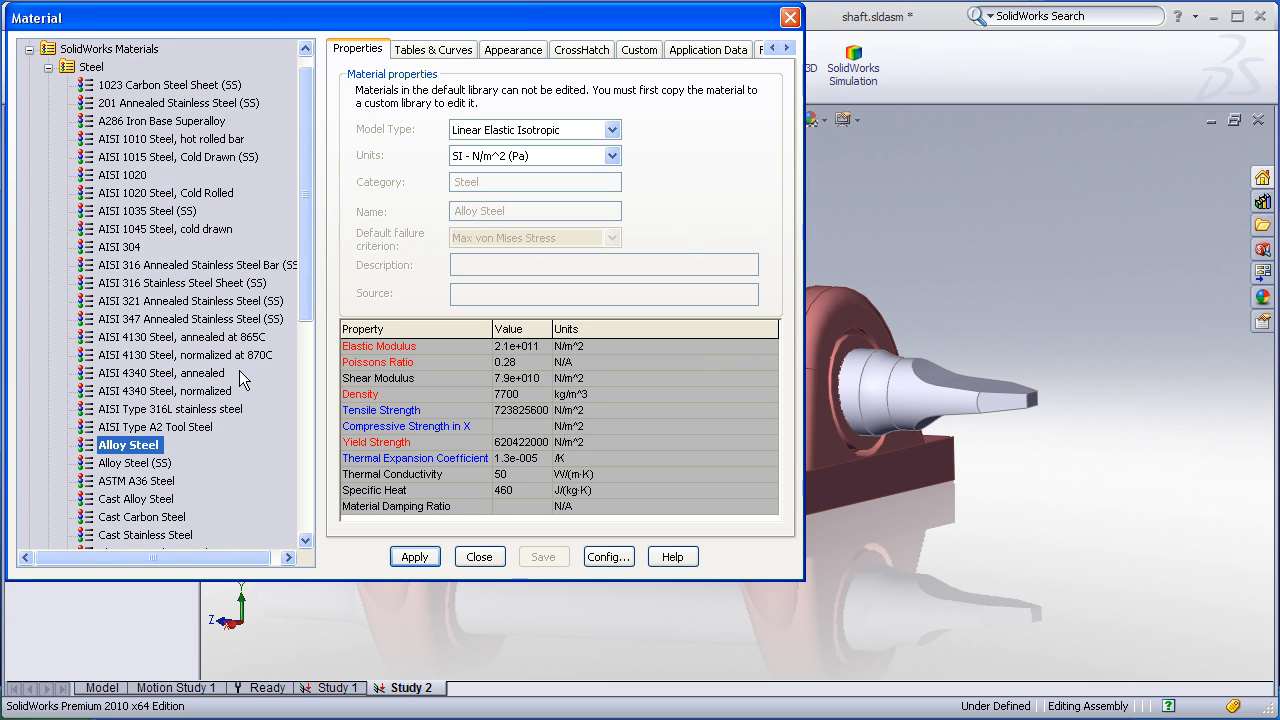
click(123, 246)
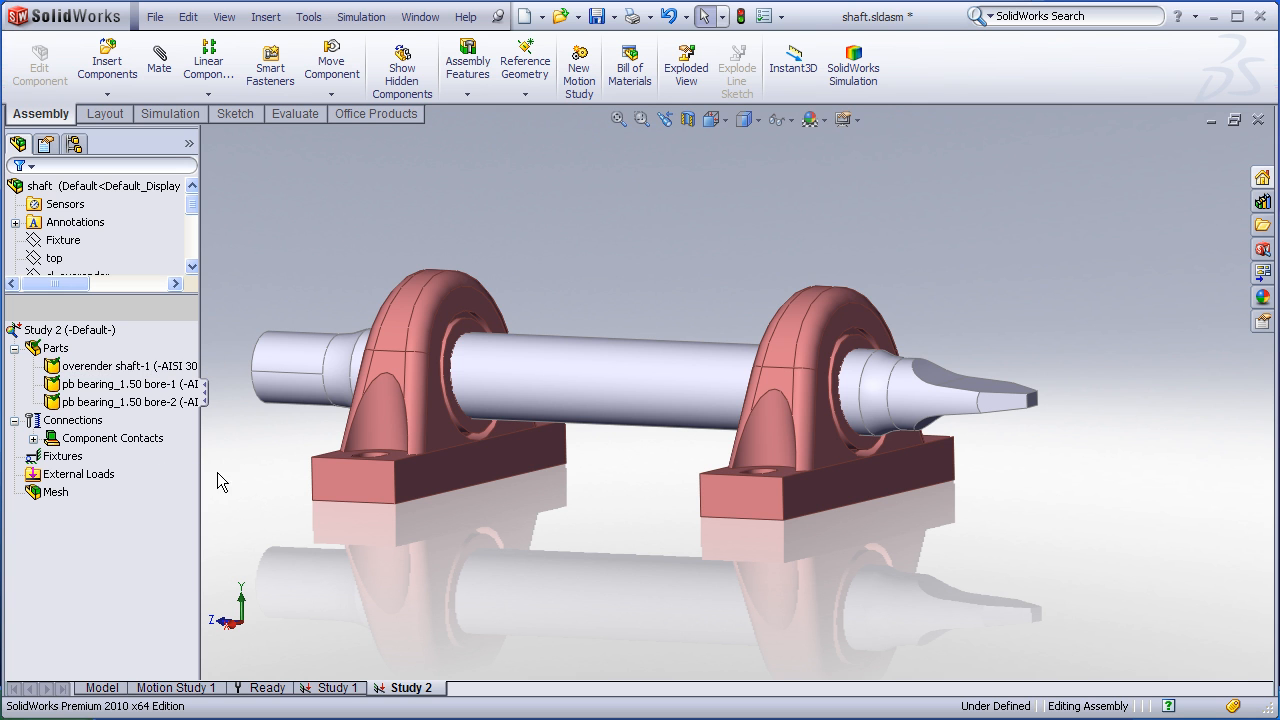
Fix both bearing base bottom faces as Fixed-1 and hide its fixture symbols
right_click(62, 456)
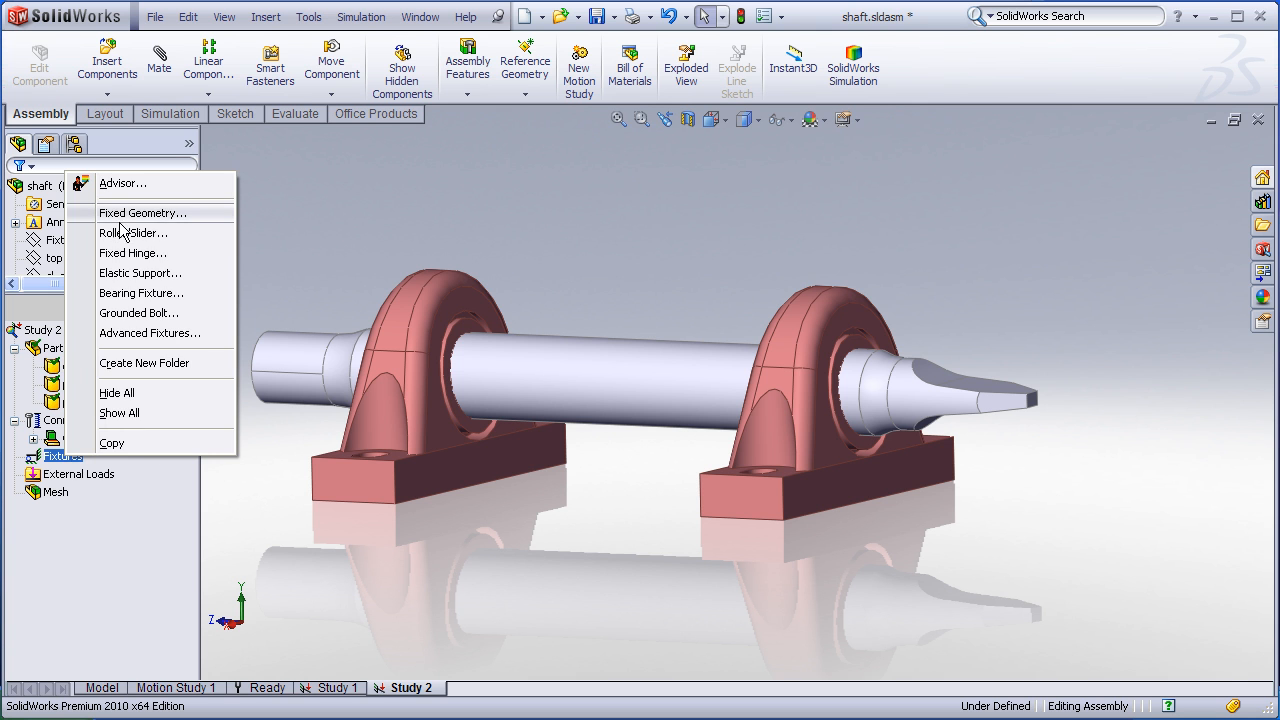
click(143, 212)
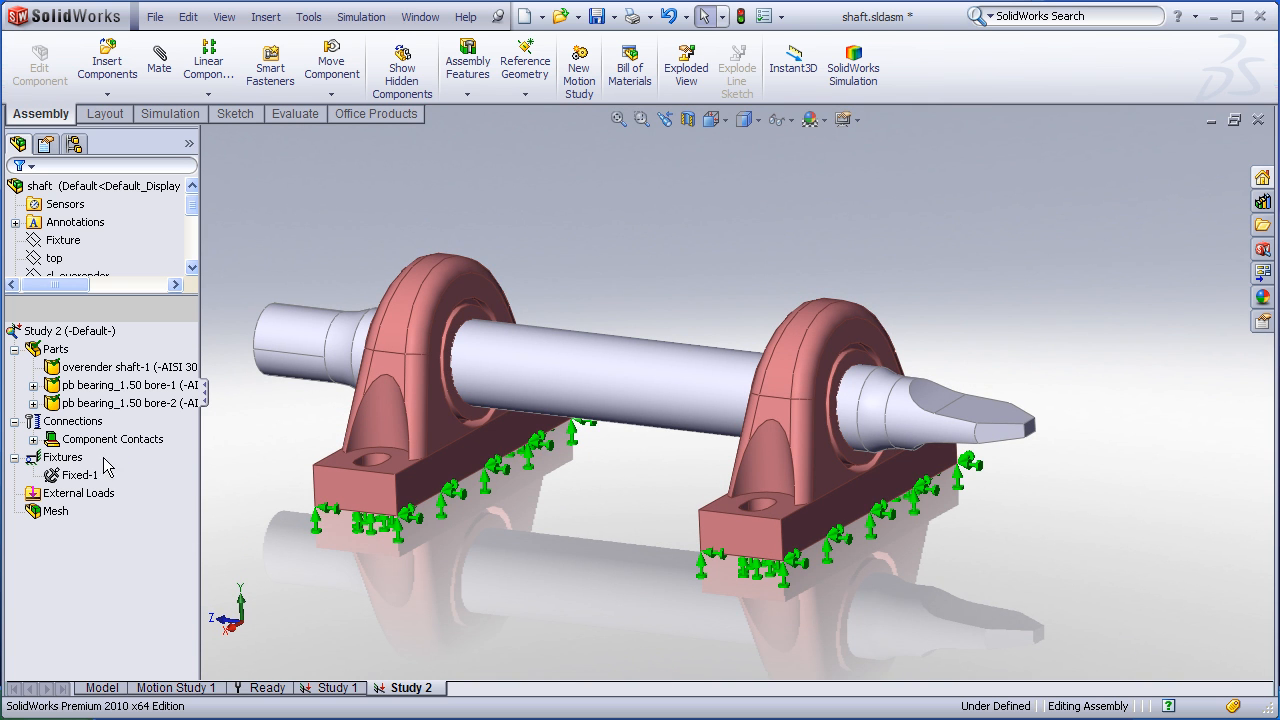
right_click(82, 475)
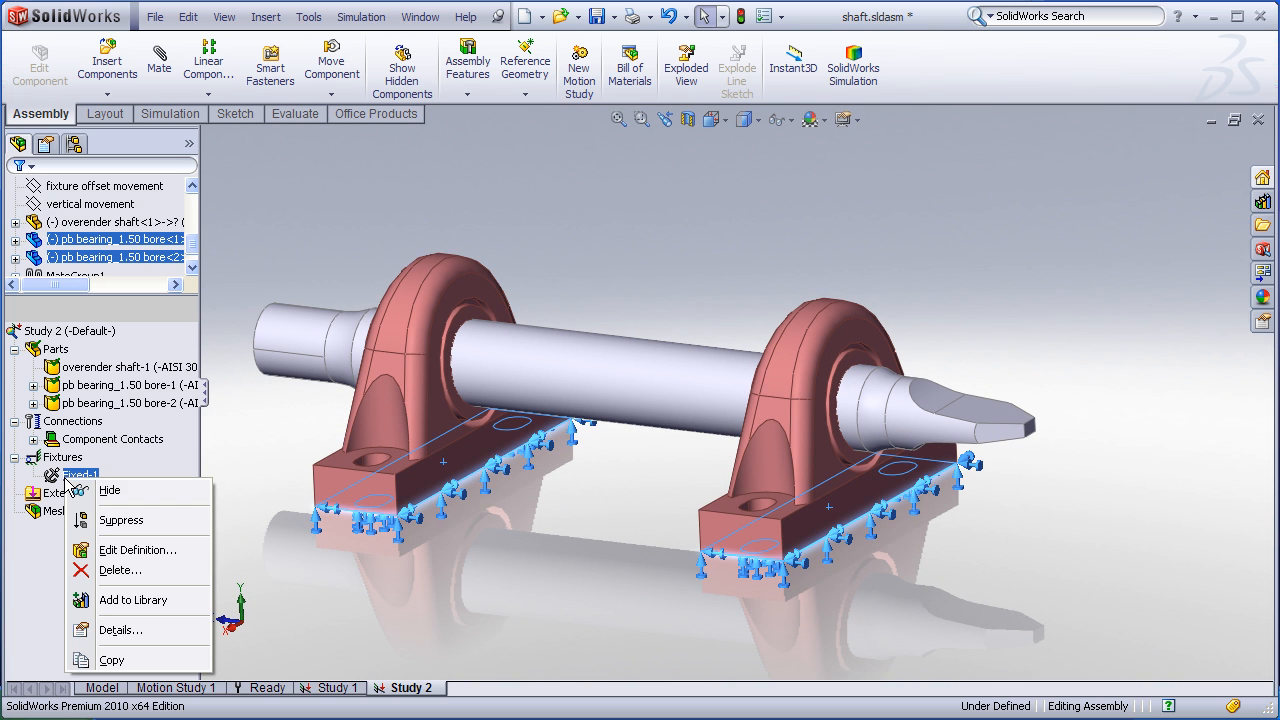
click(109, 490)
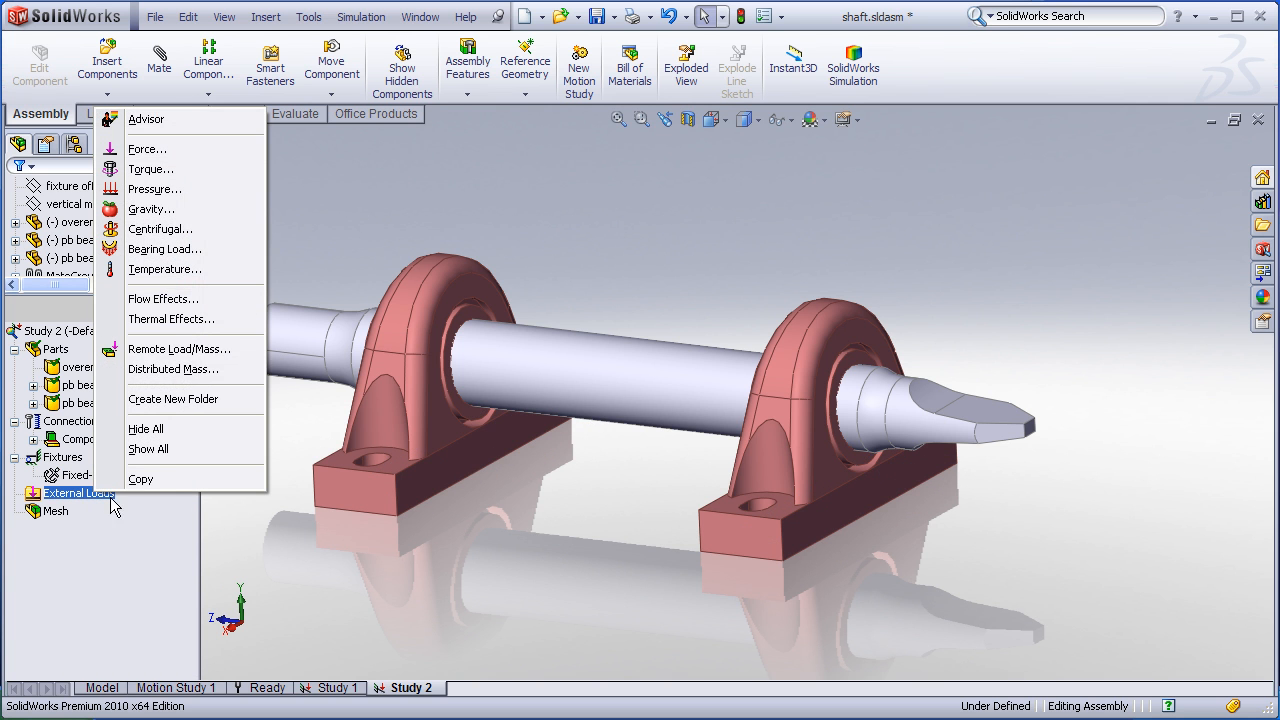
Apply a 200 N force, Force-1, to the flat shaft-tip face
click(147, 148)
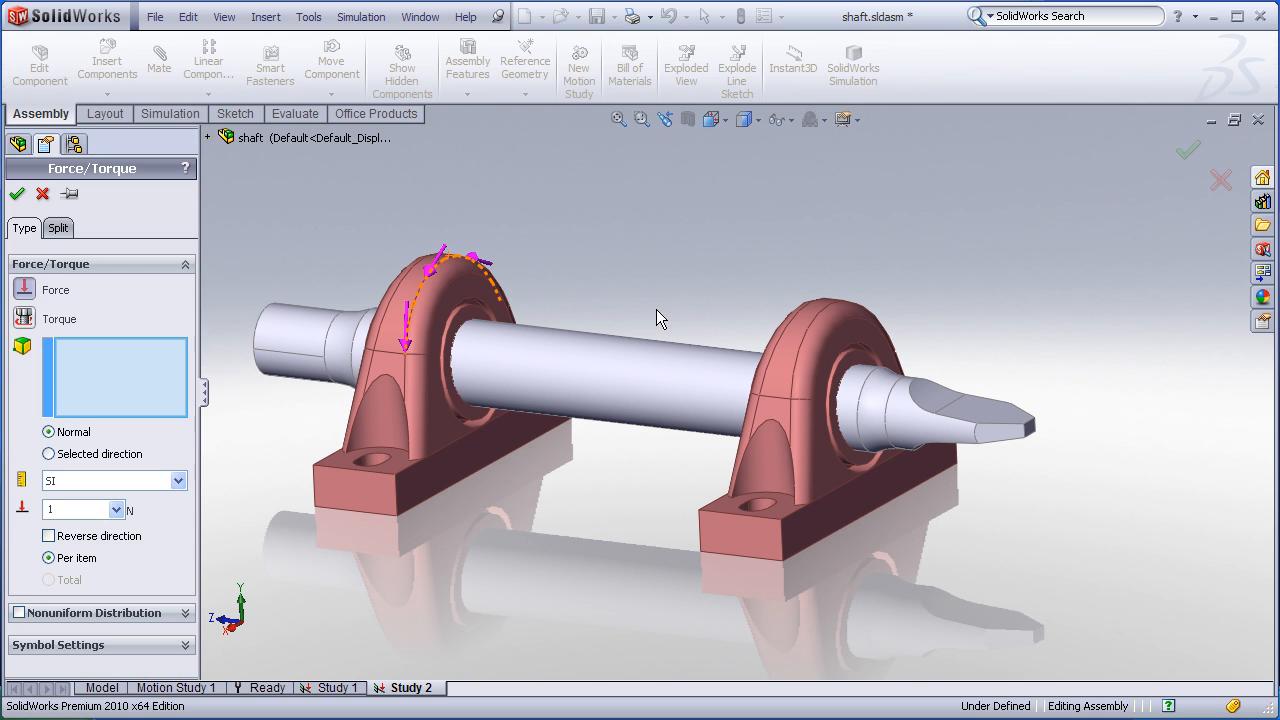
click(990, 410)
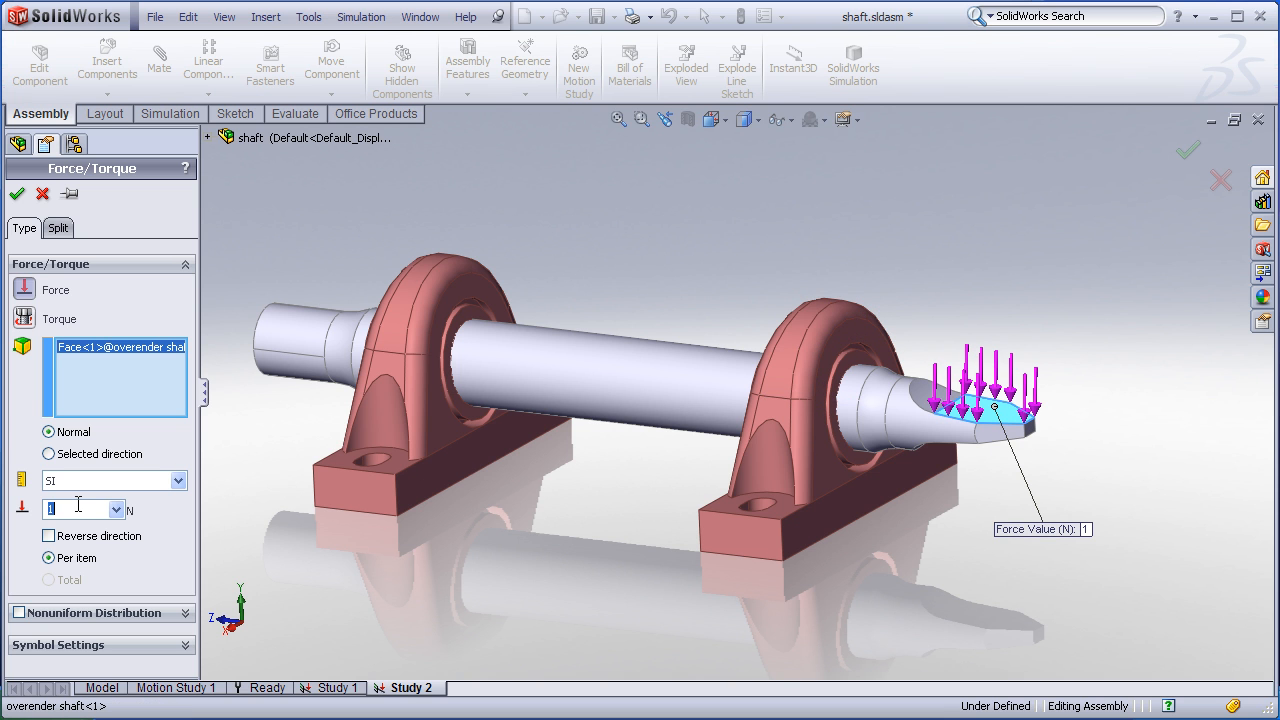
text(200)
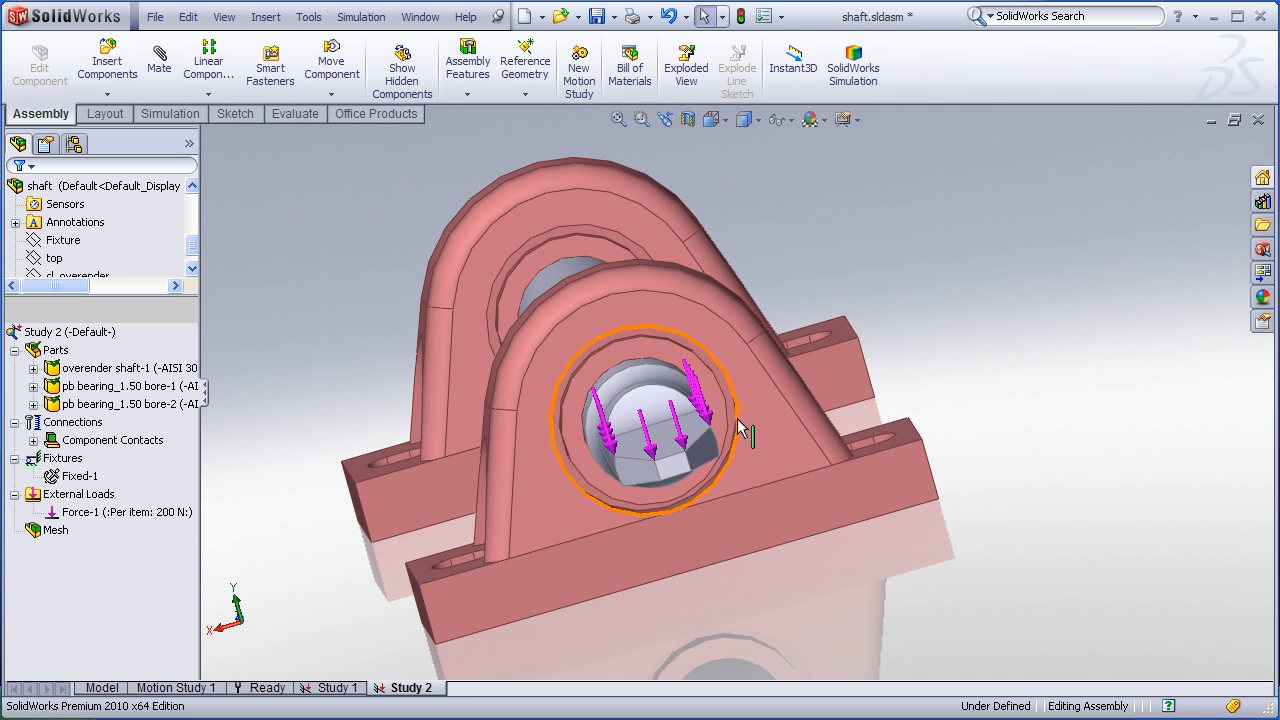
click(110, 367)
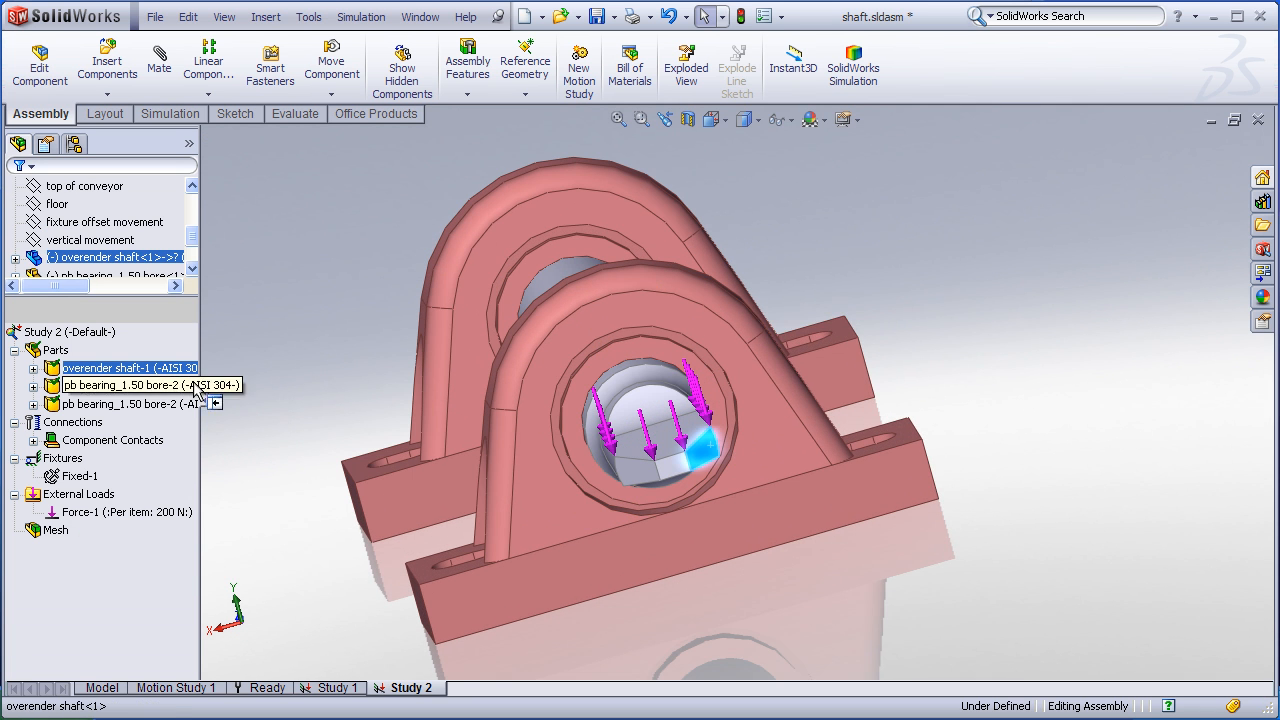
Add a 150 N Force-2 at the shaft end and hide all load arrows
right_click(78, 494)
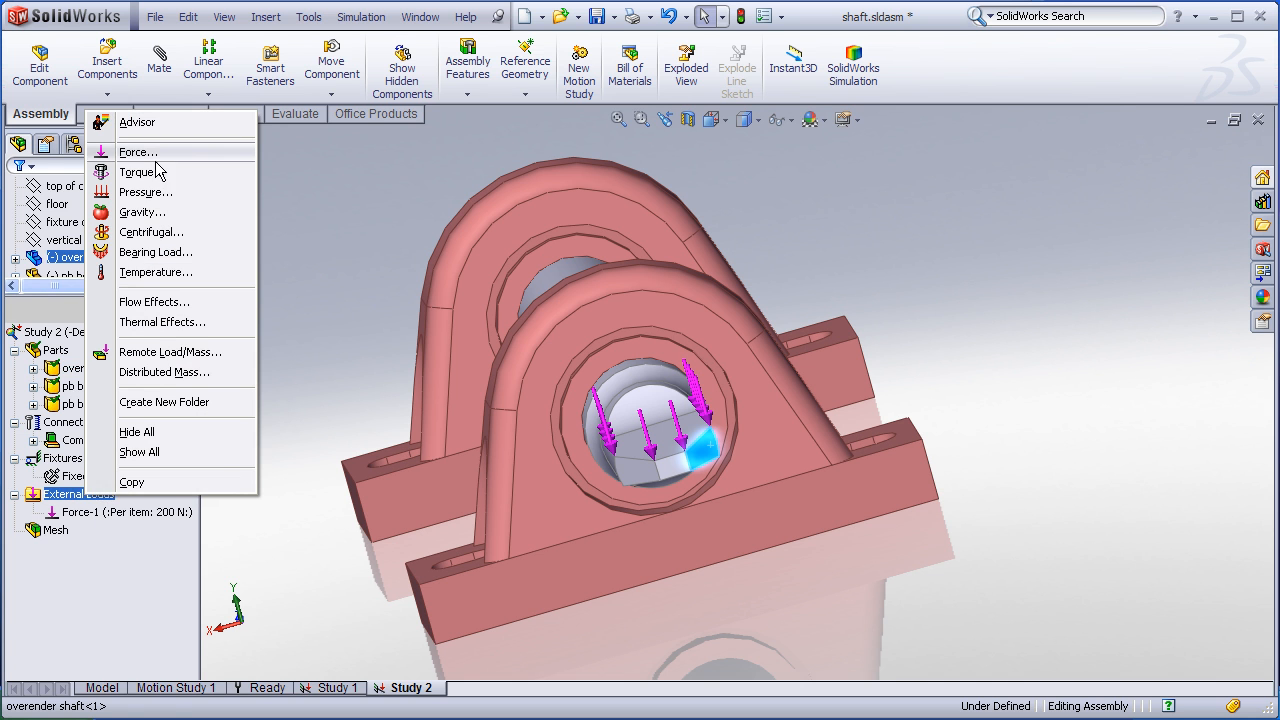
click(137, 151)
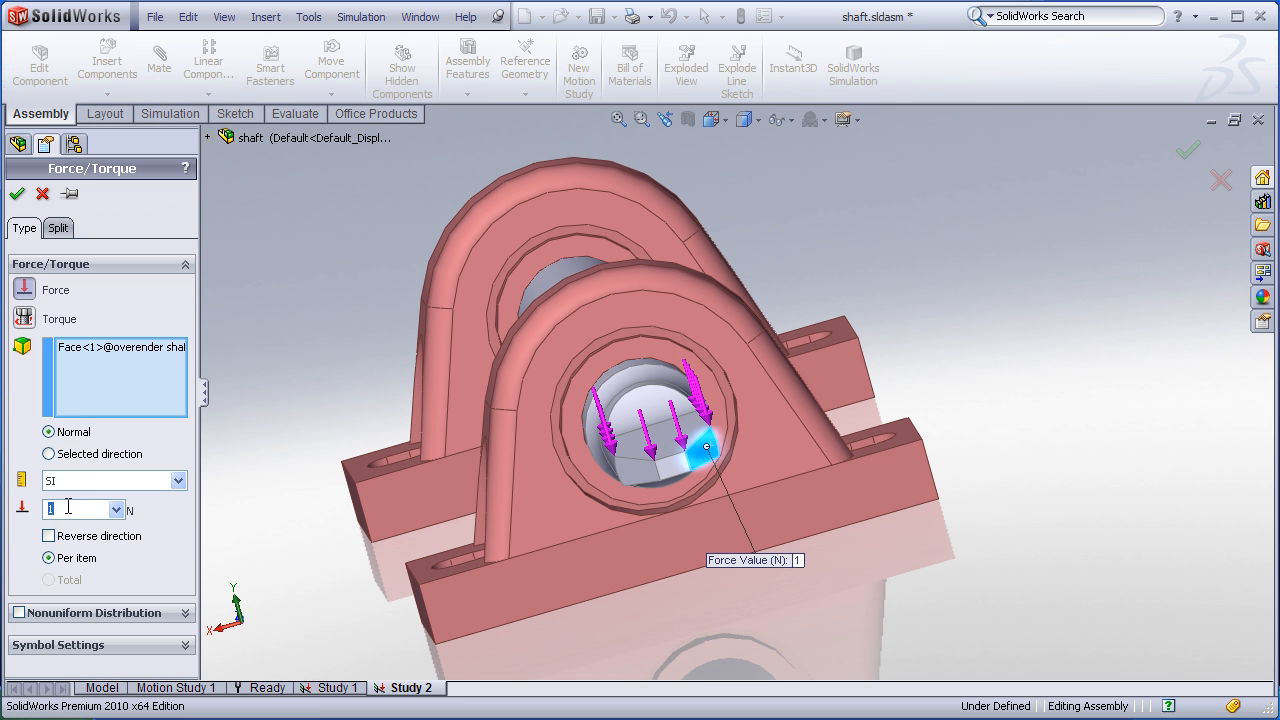
click(17, 194)
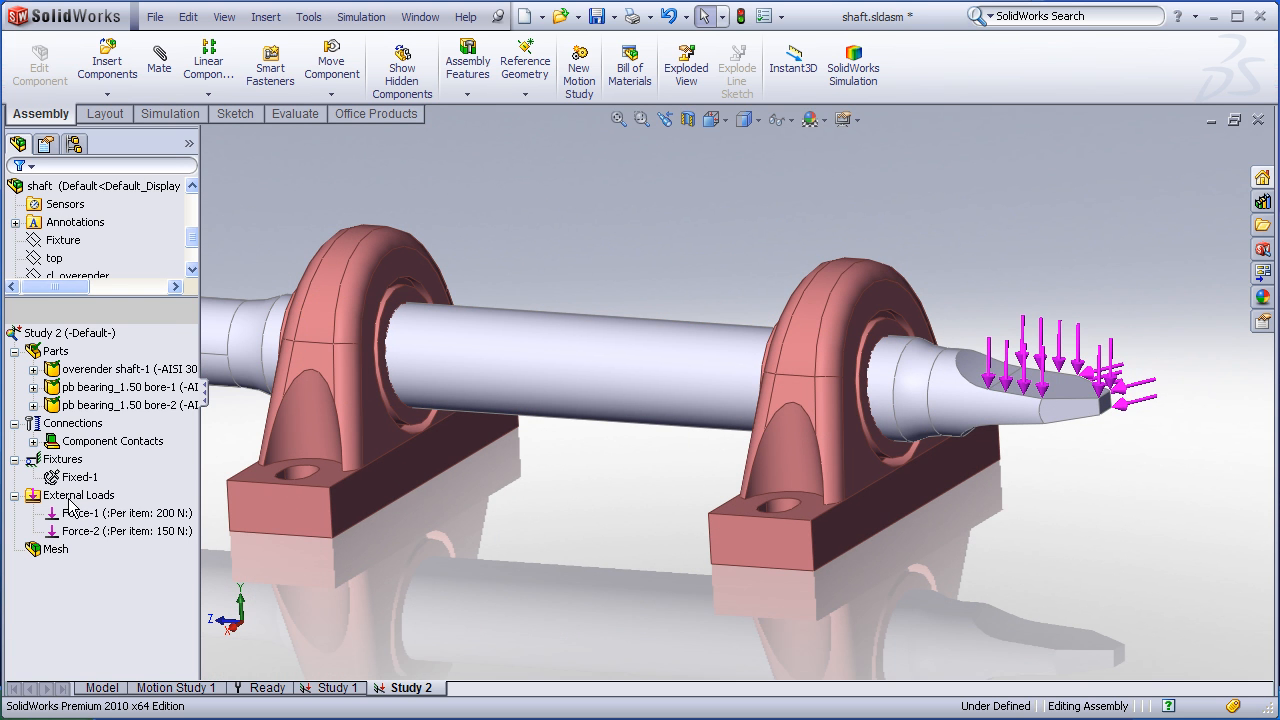
right_click(77, 495)
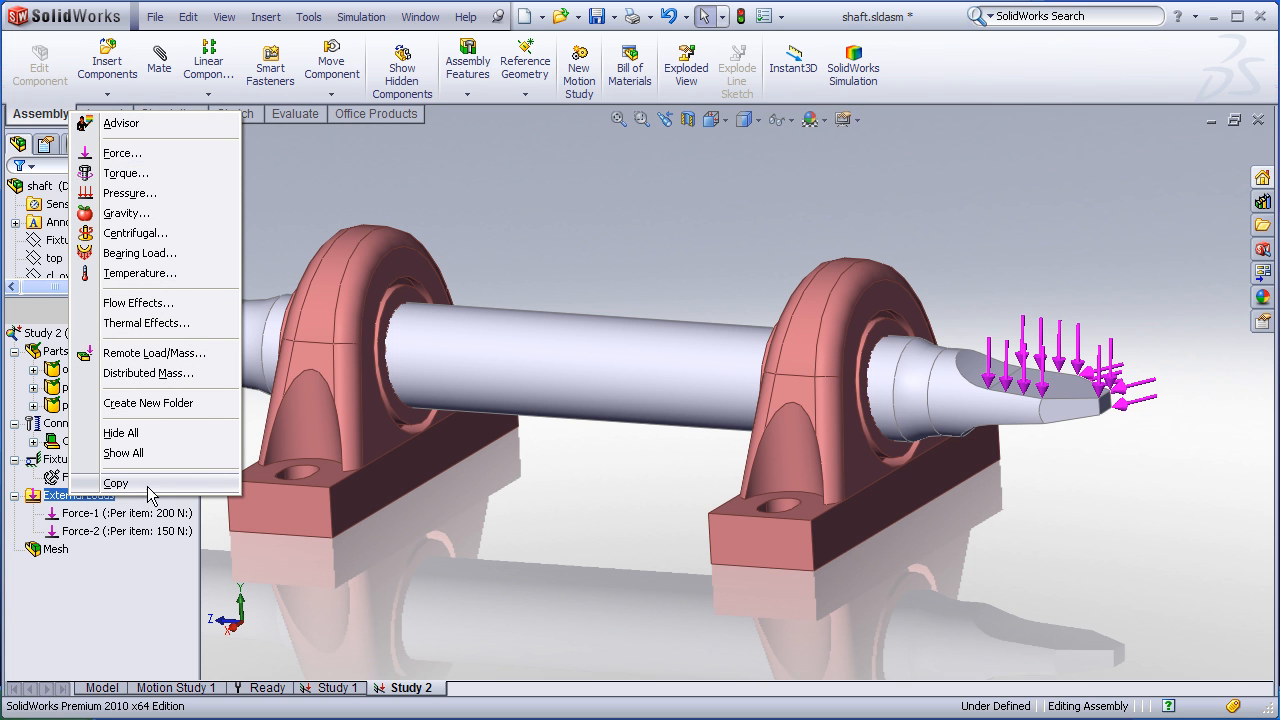
click(600, 498)
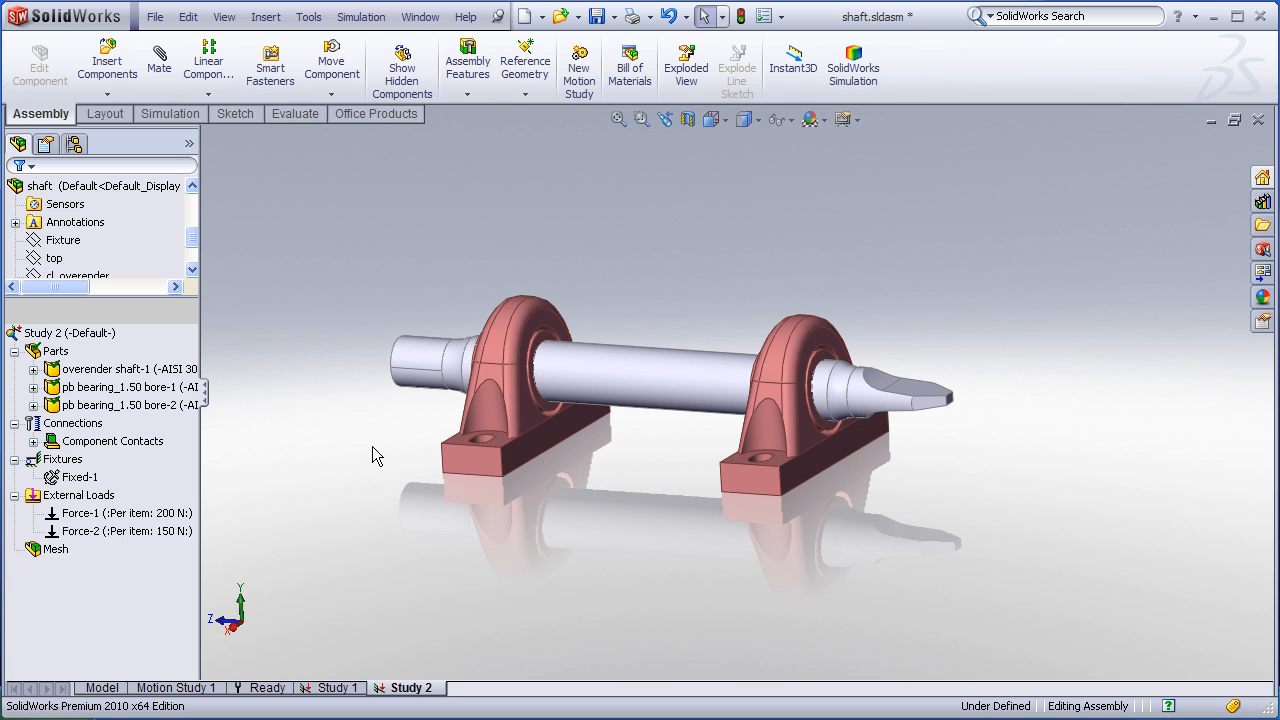
mouse_move(37, 448)
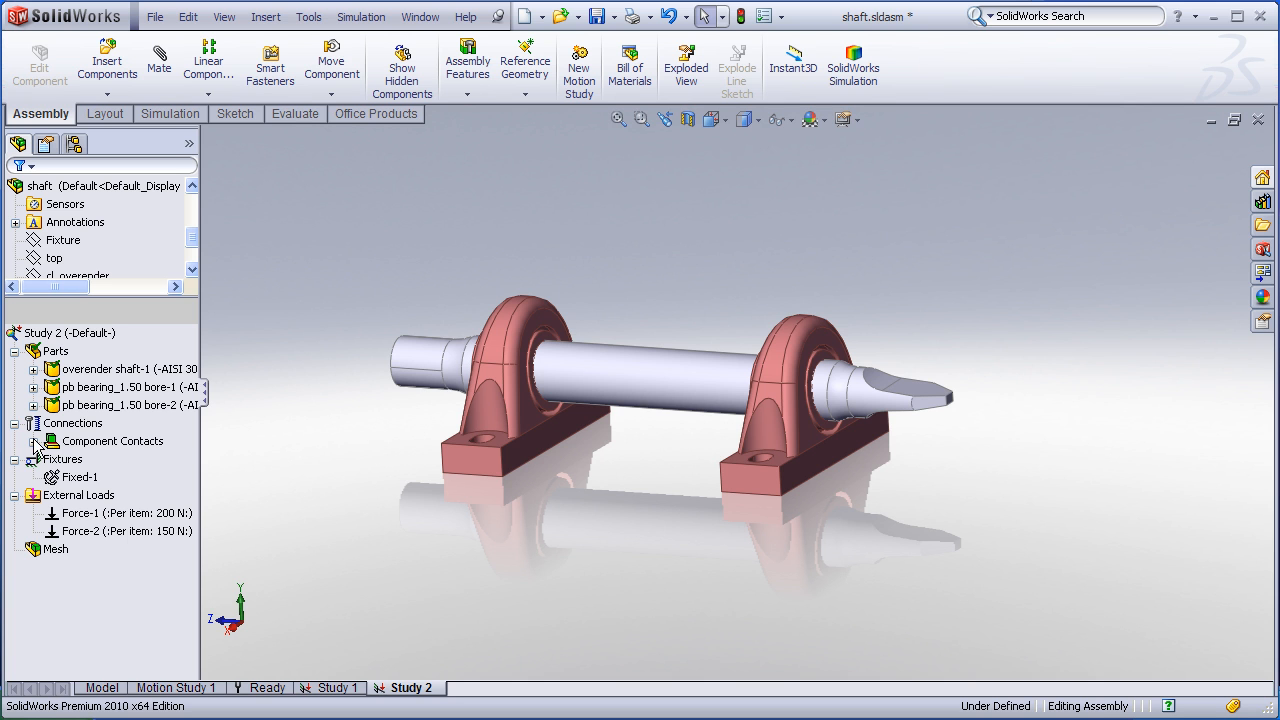
Widen the study tree to read full part names and AISI 304 material
drag(210, 431, 285, 431)
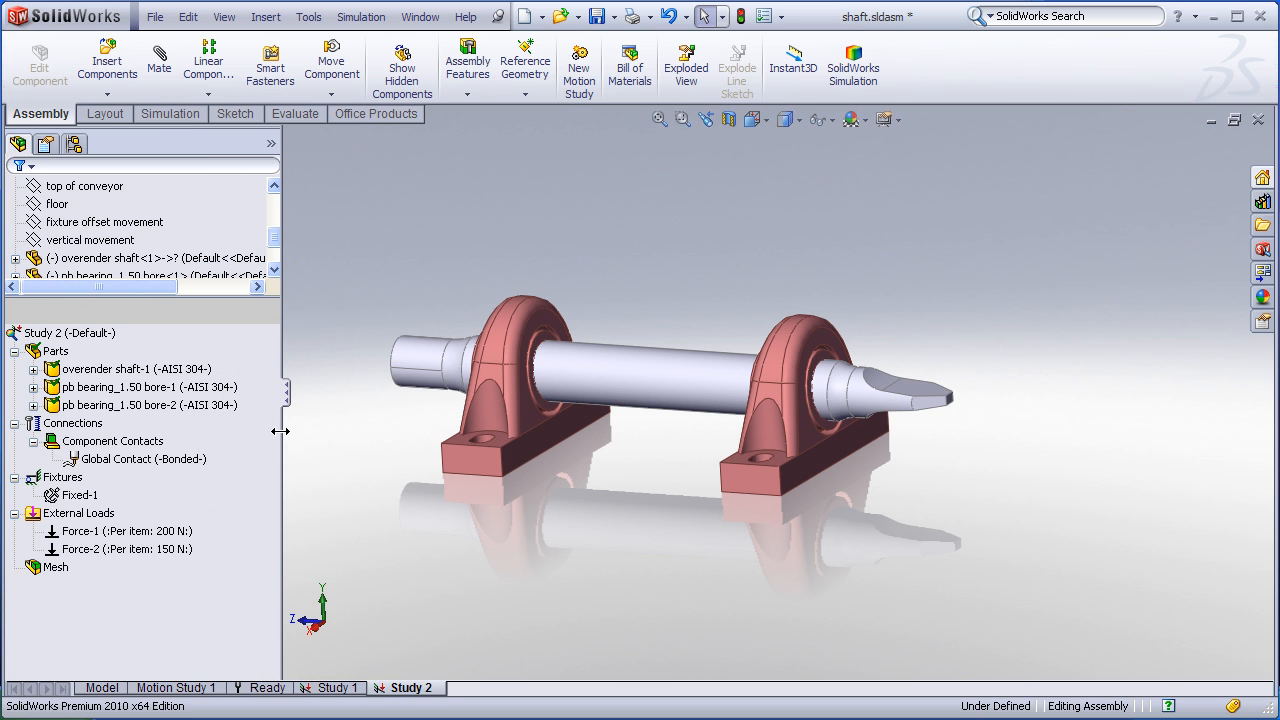
mouse_move(108, 470)
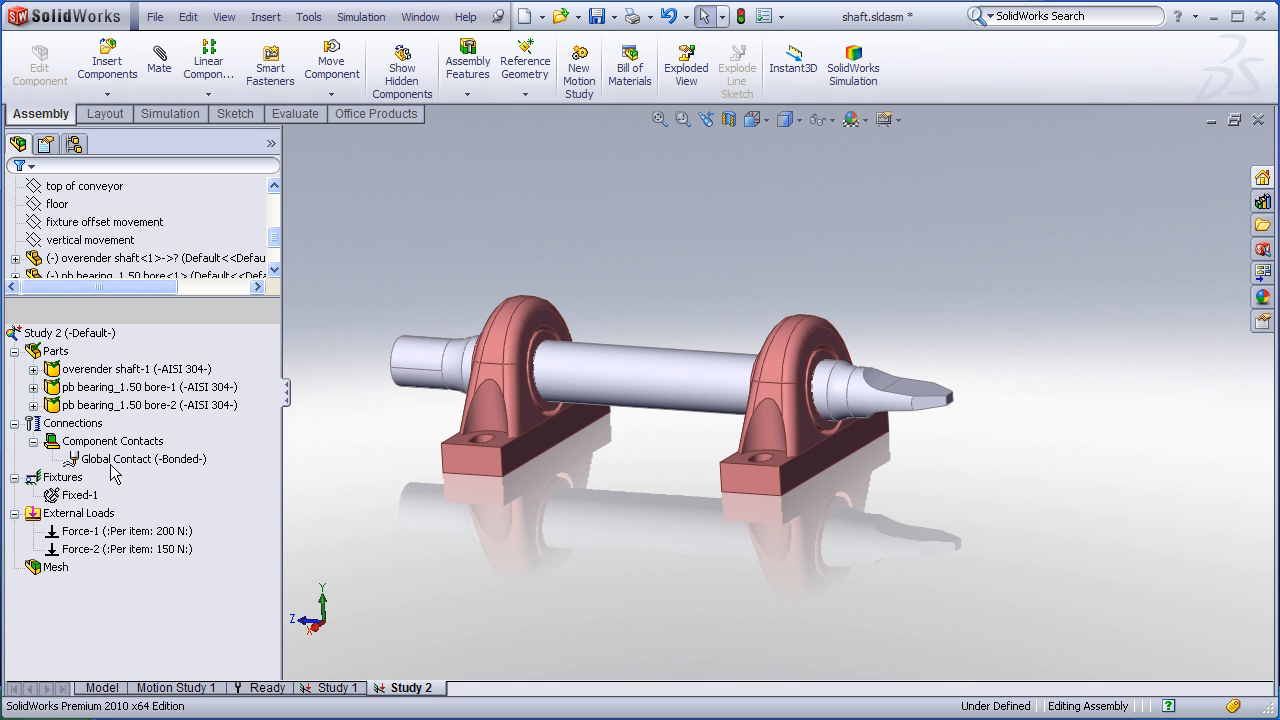
mouse_move(177, 467)
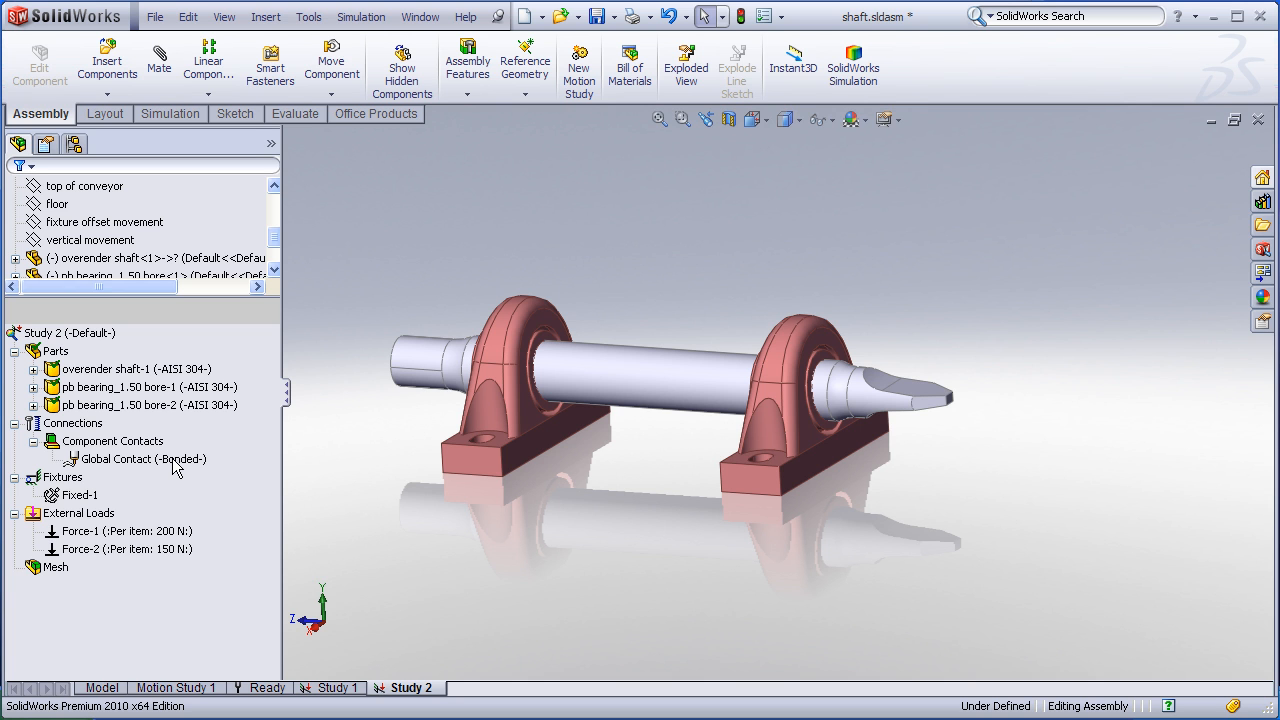
mouse_move(185, 462)
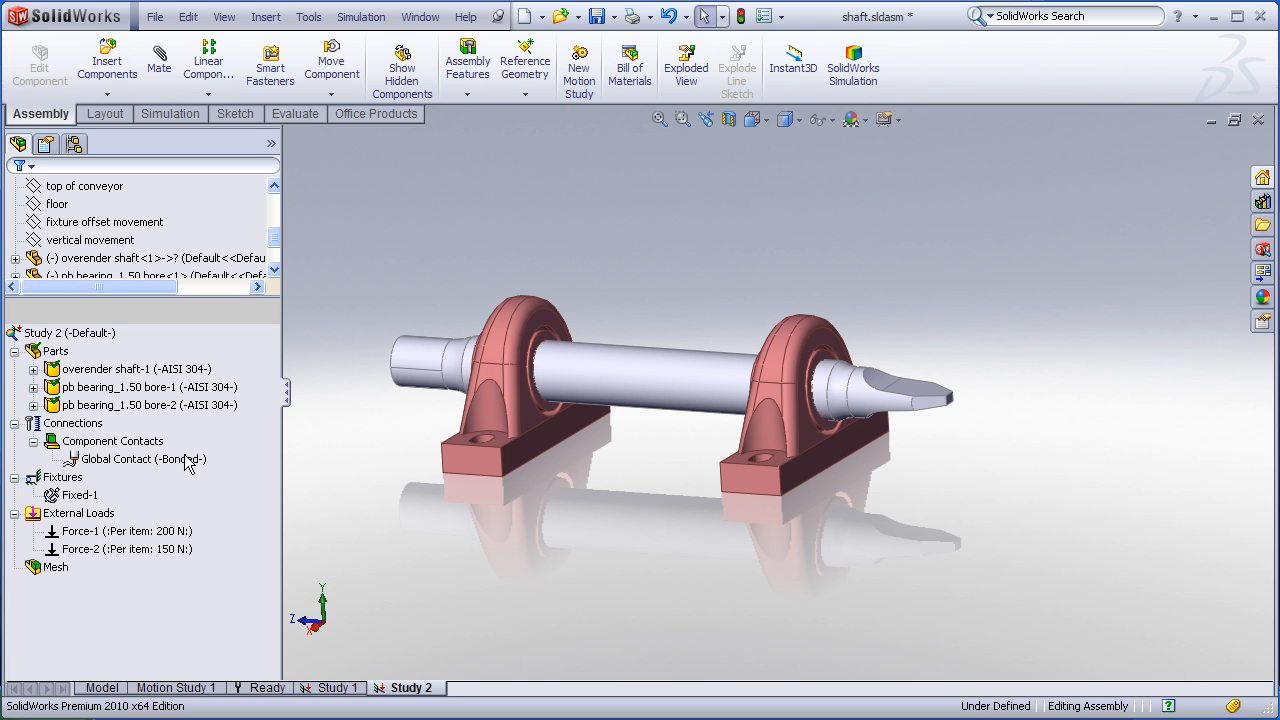
mouse_move(290, 460)
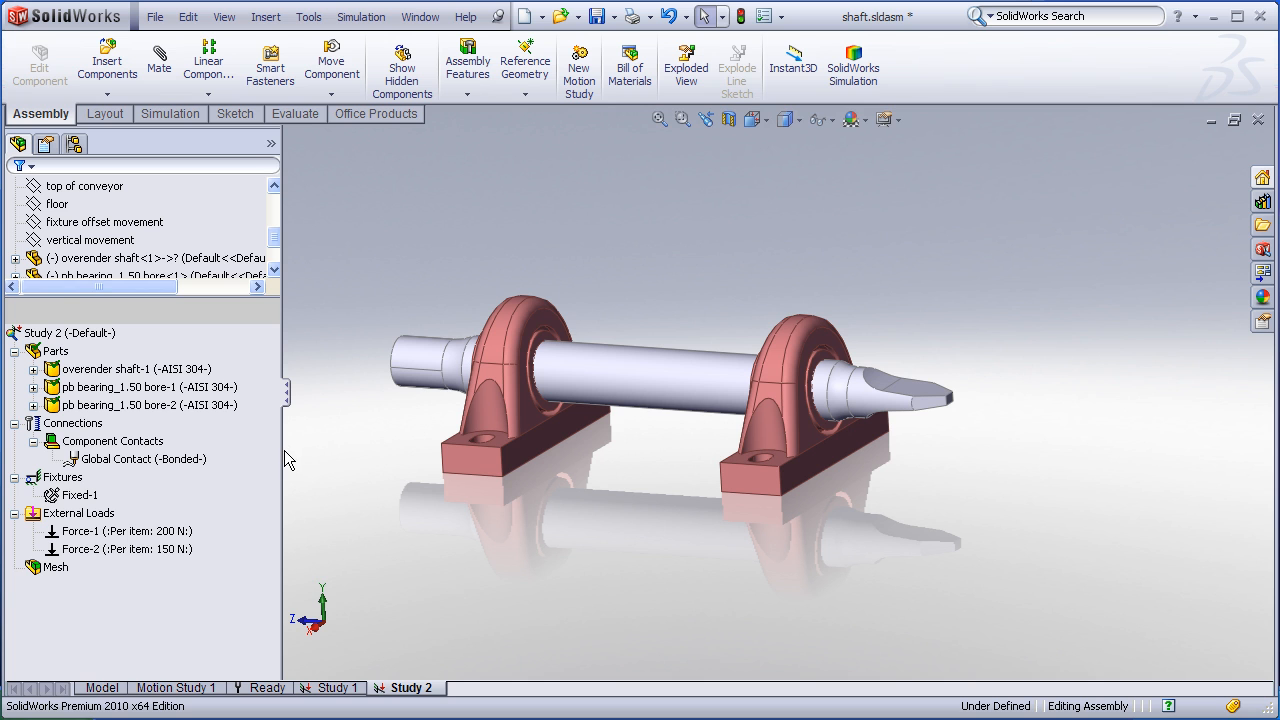
mouse_move(510, 493)
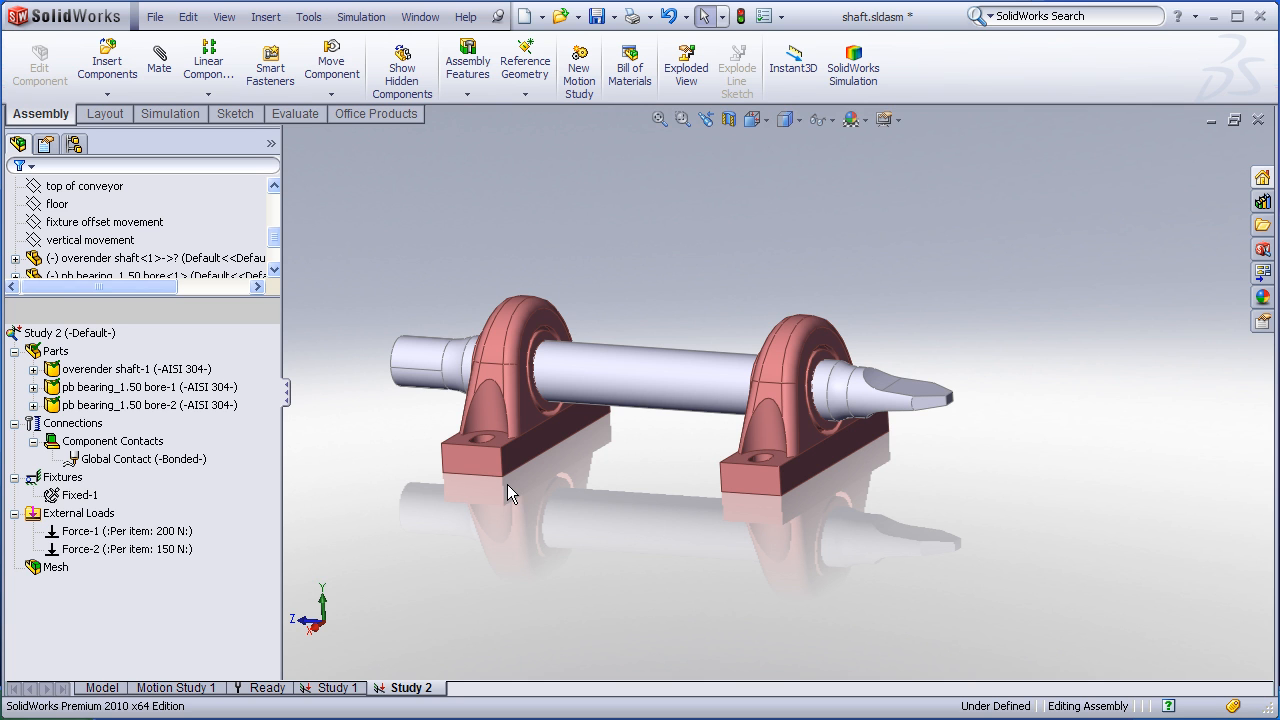
mouse_move(589, 463)
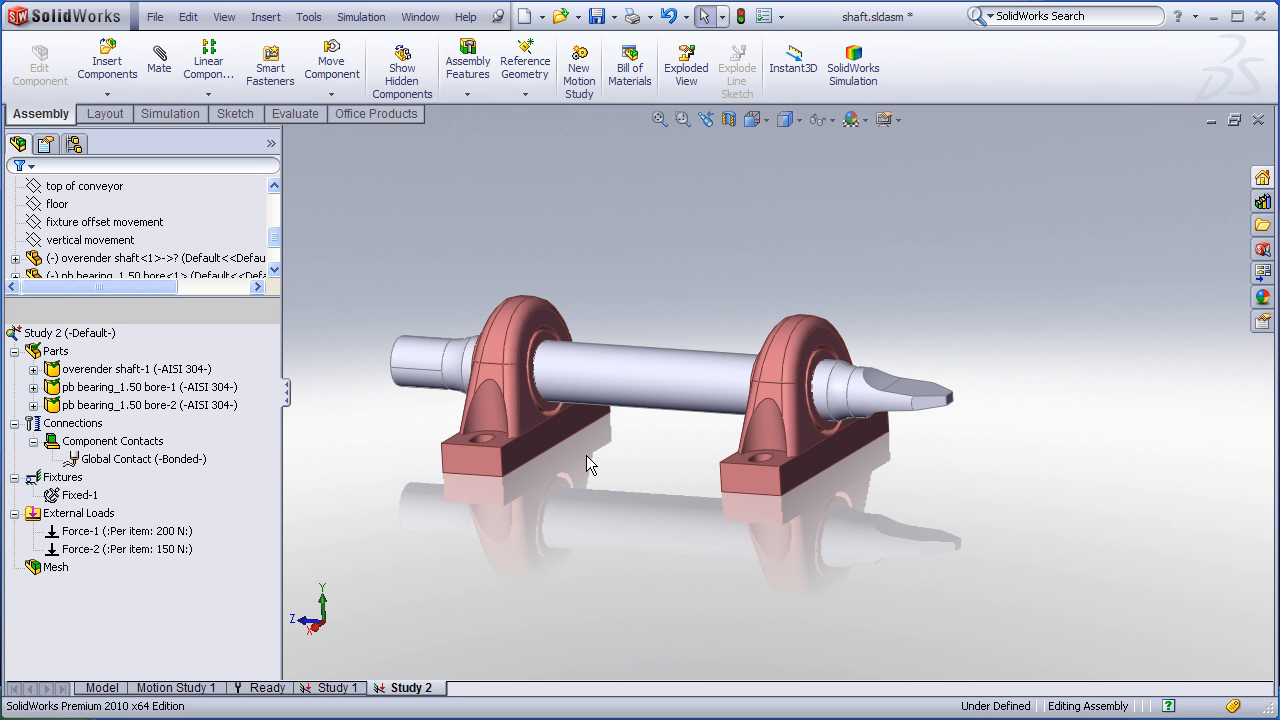
mouse_move(603, 480)
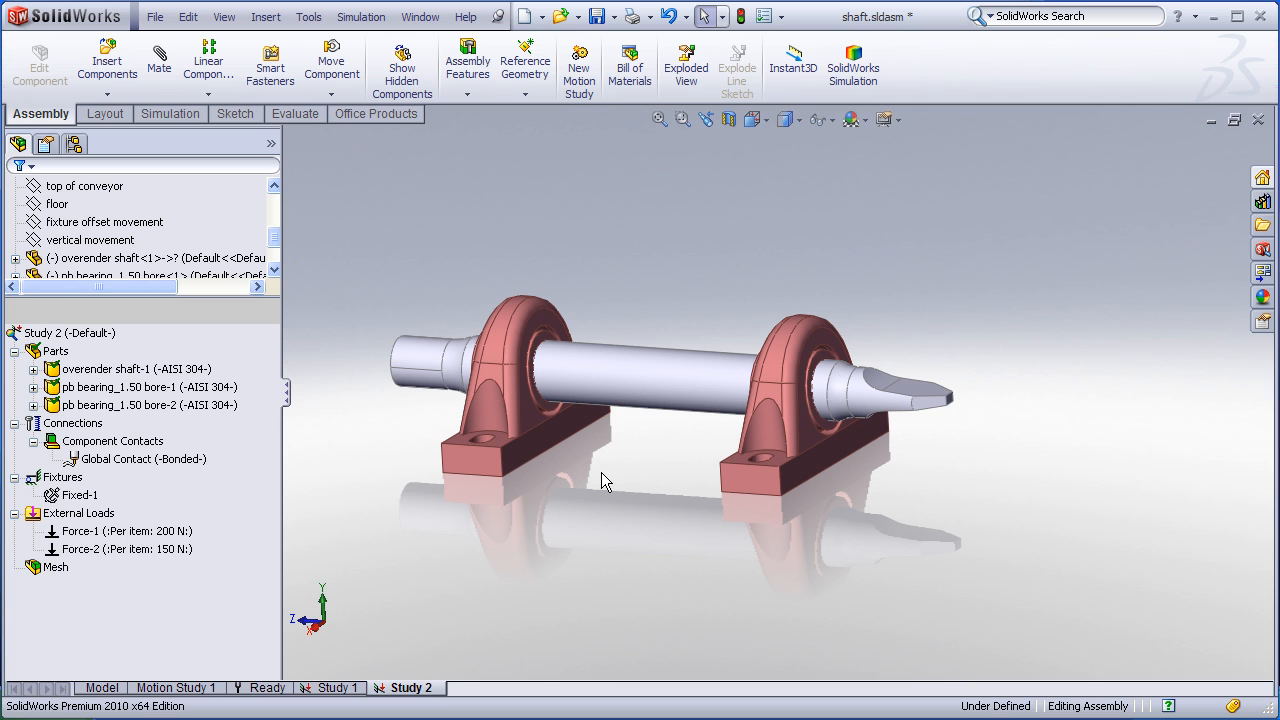
Choose Contact Set from the Connections Advisor dropdown on the Simulation tab
click(505, 470)
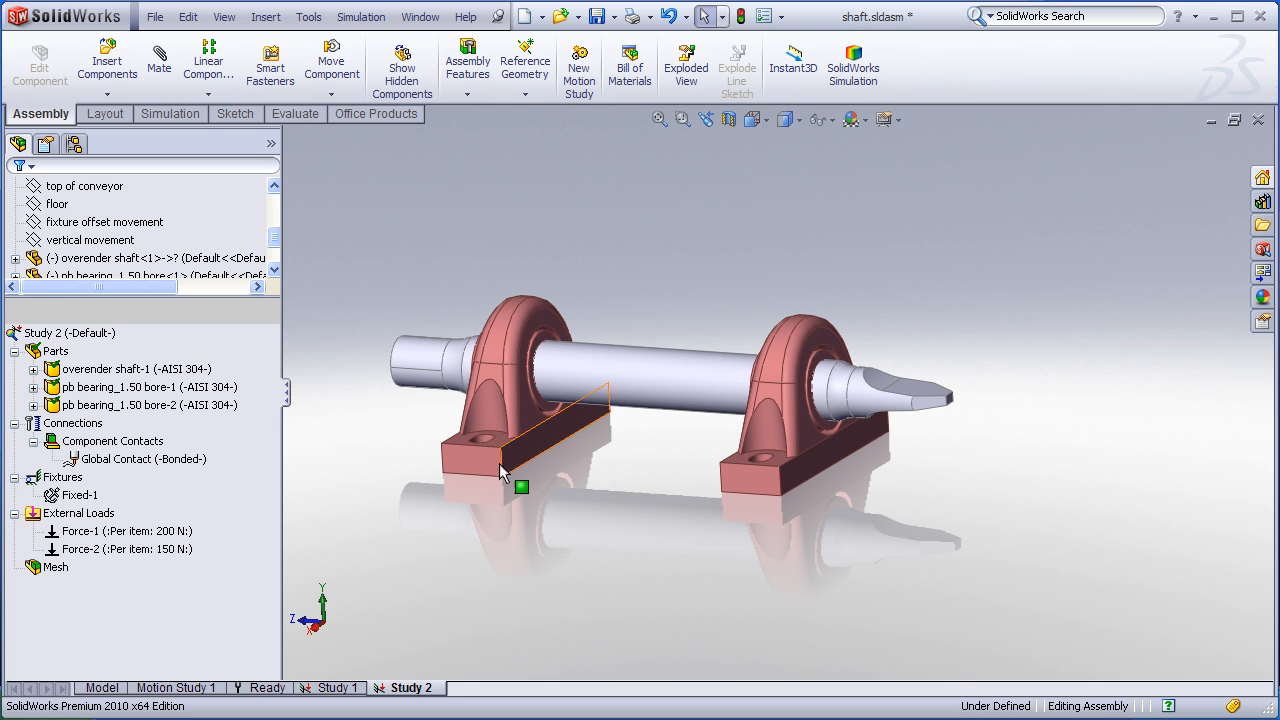
click(169, 113)
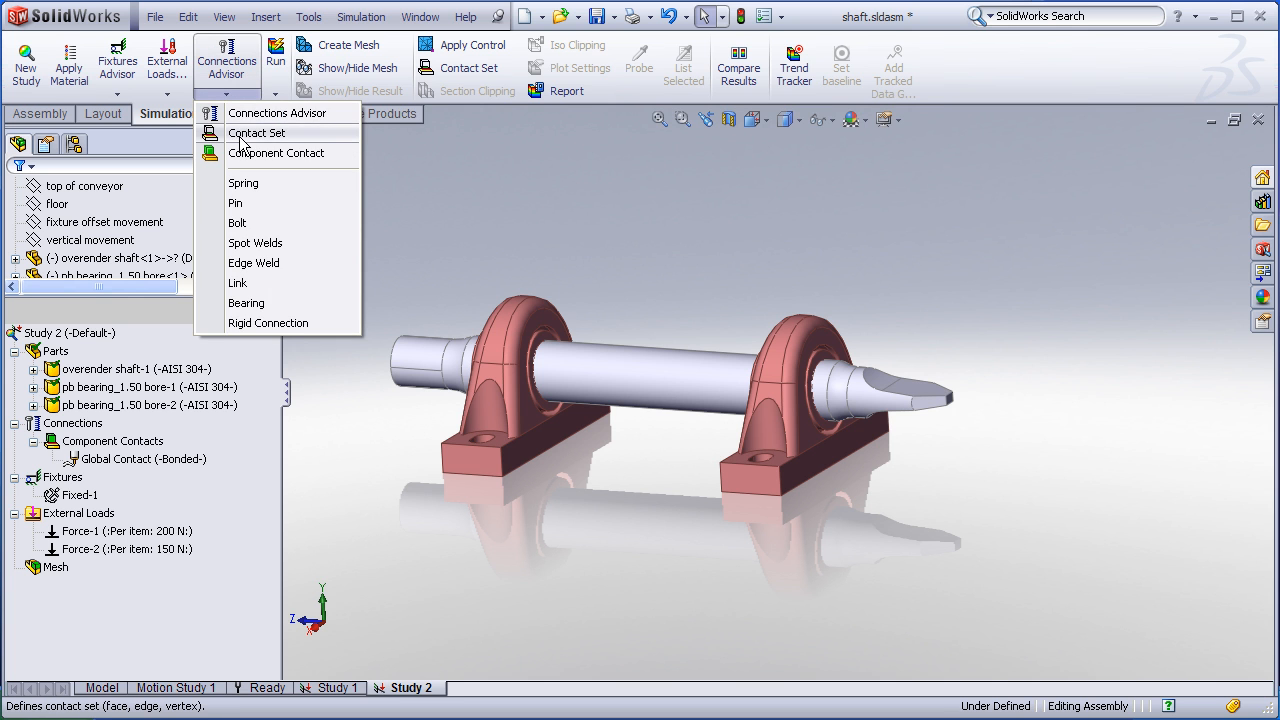
click(257, 132)
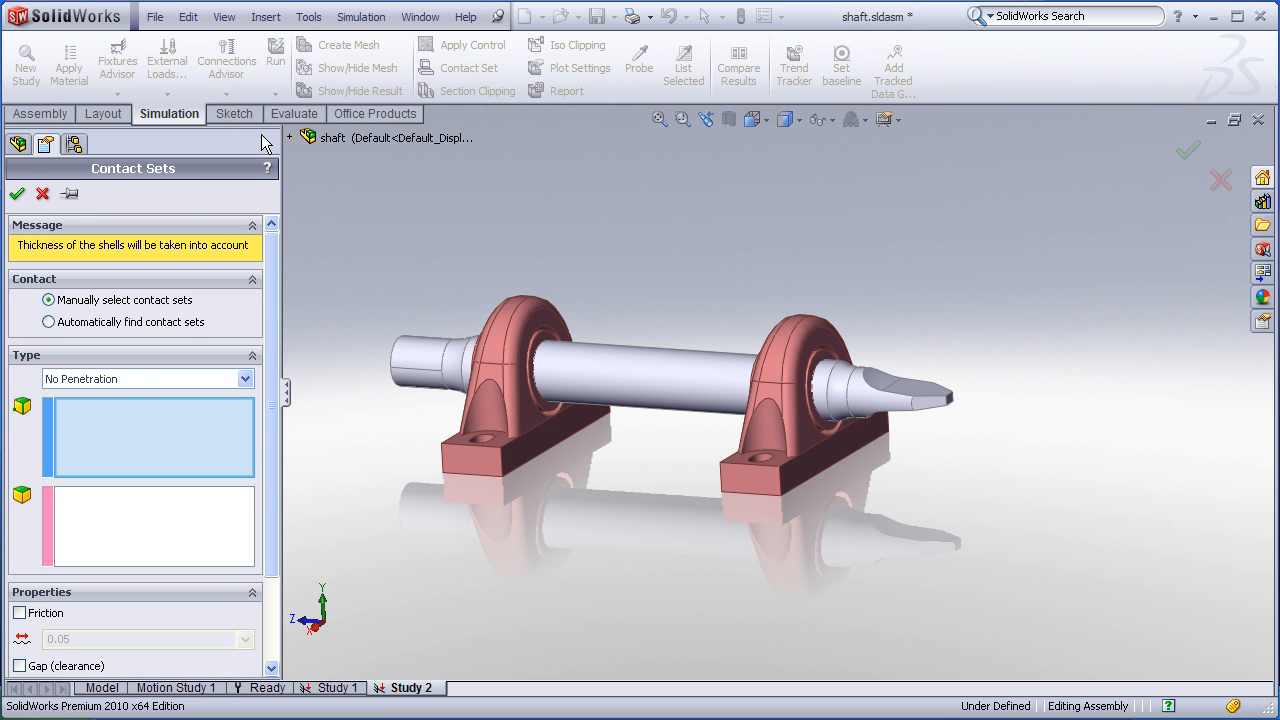
mouse_move(270, 295)
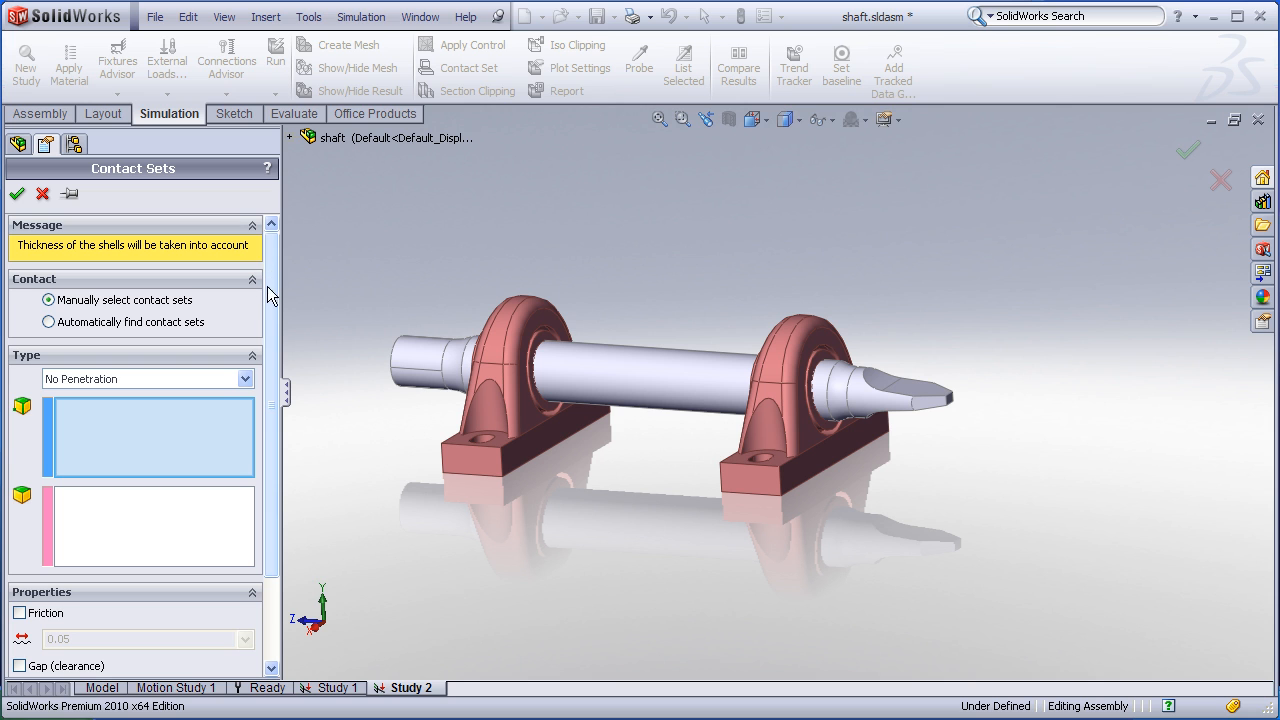
mouse_move(127, 437)
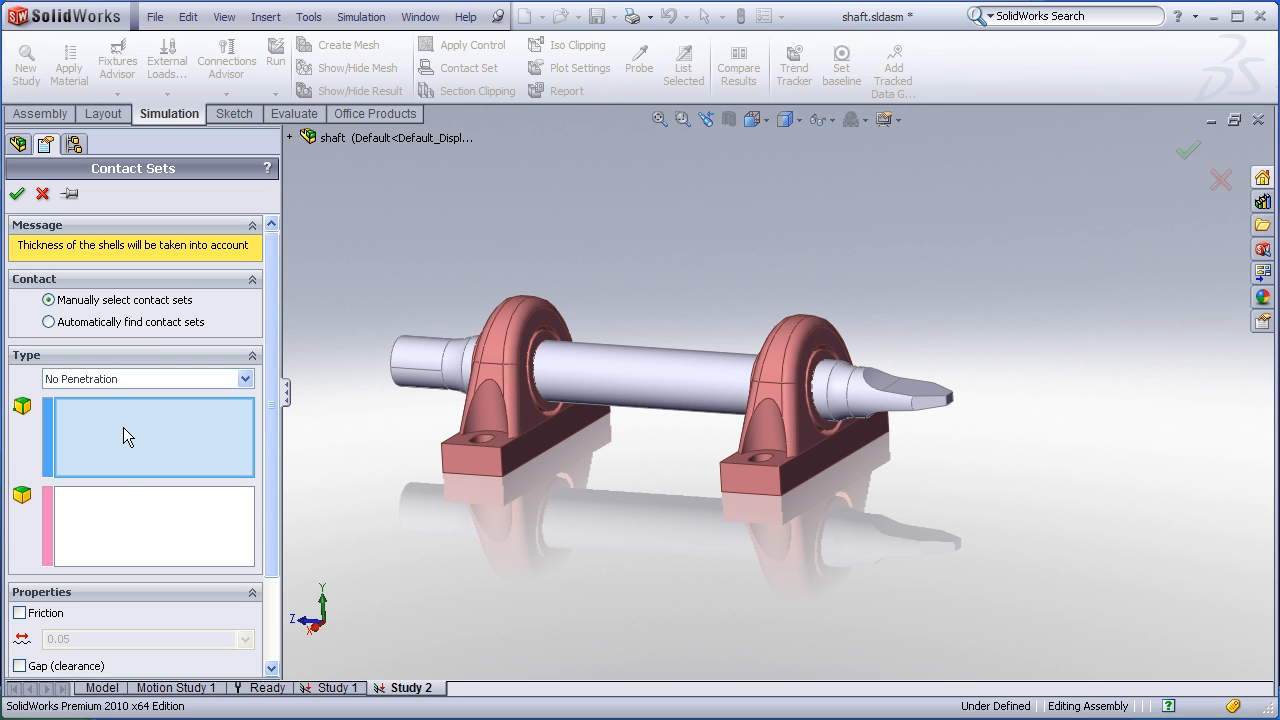
mouse_move(150, 469)
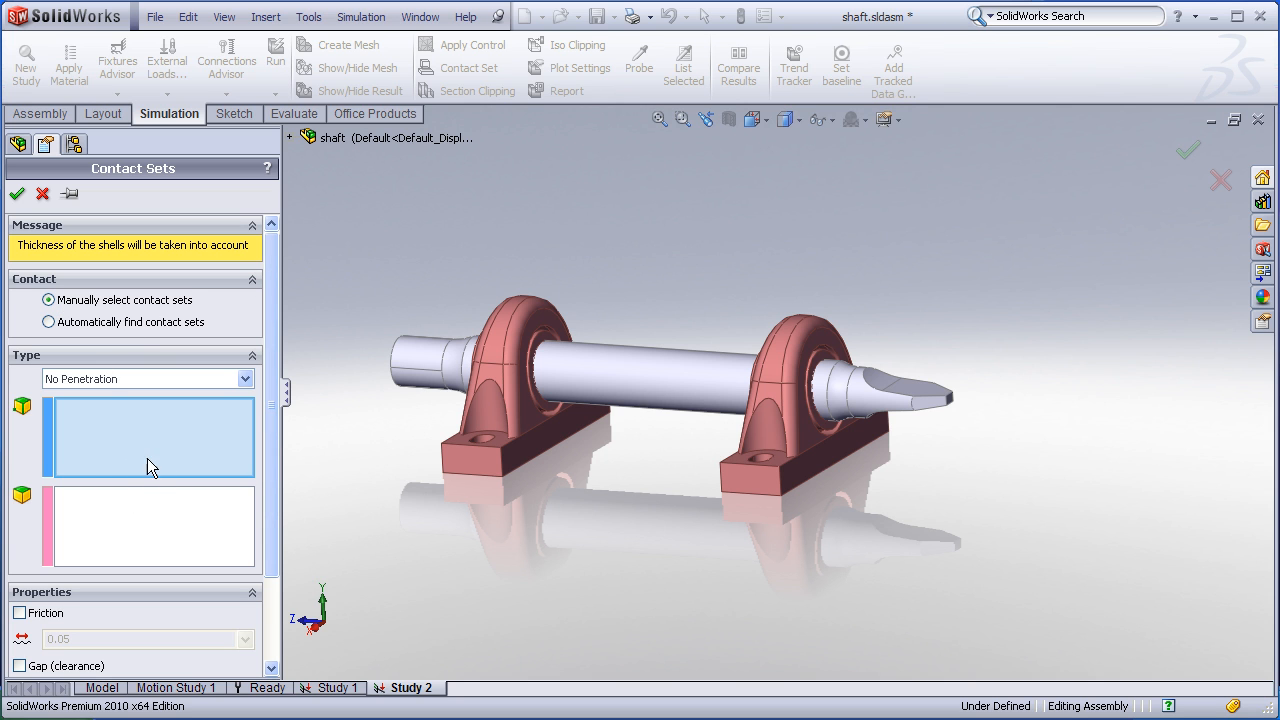
mouse_move(150, 465)
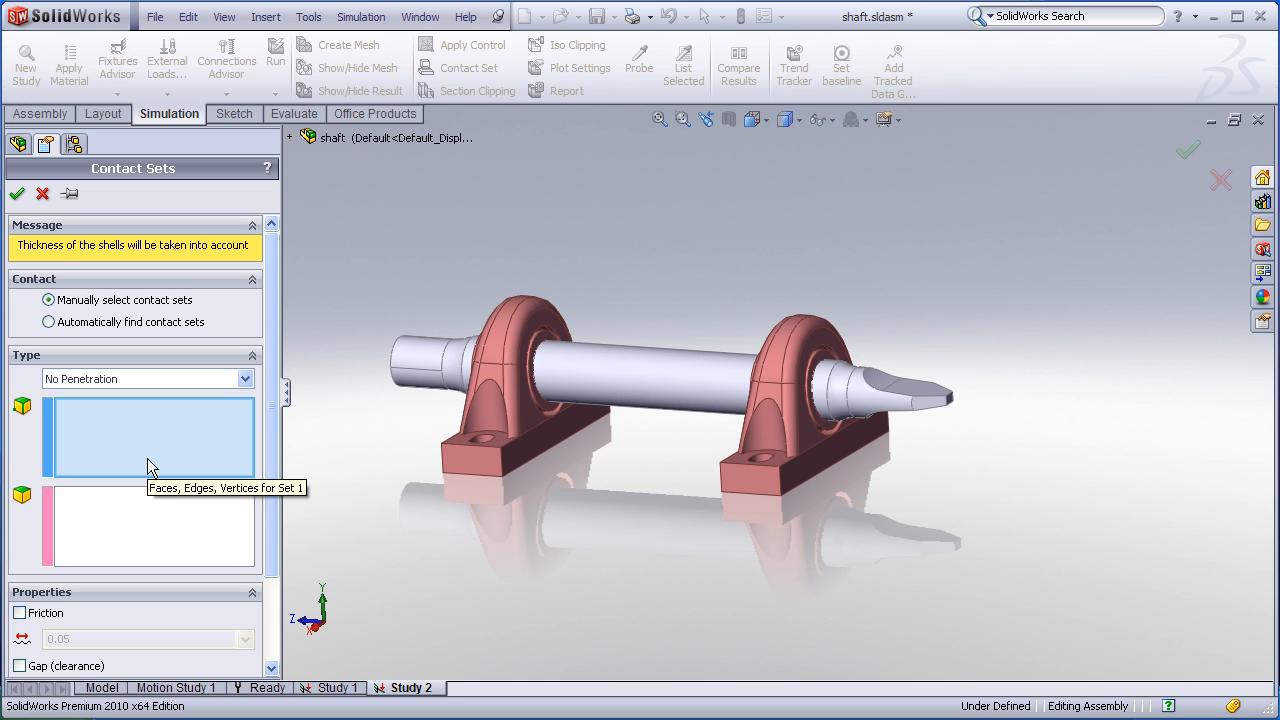
mouse_move(49, 322)
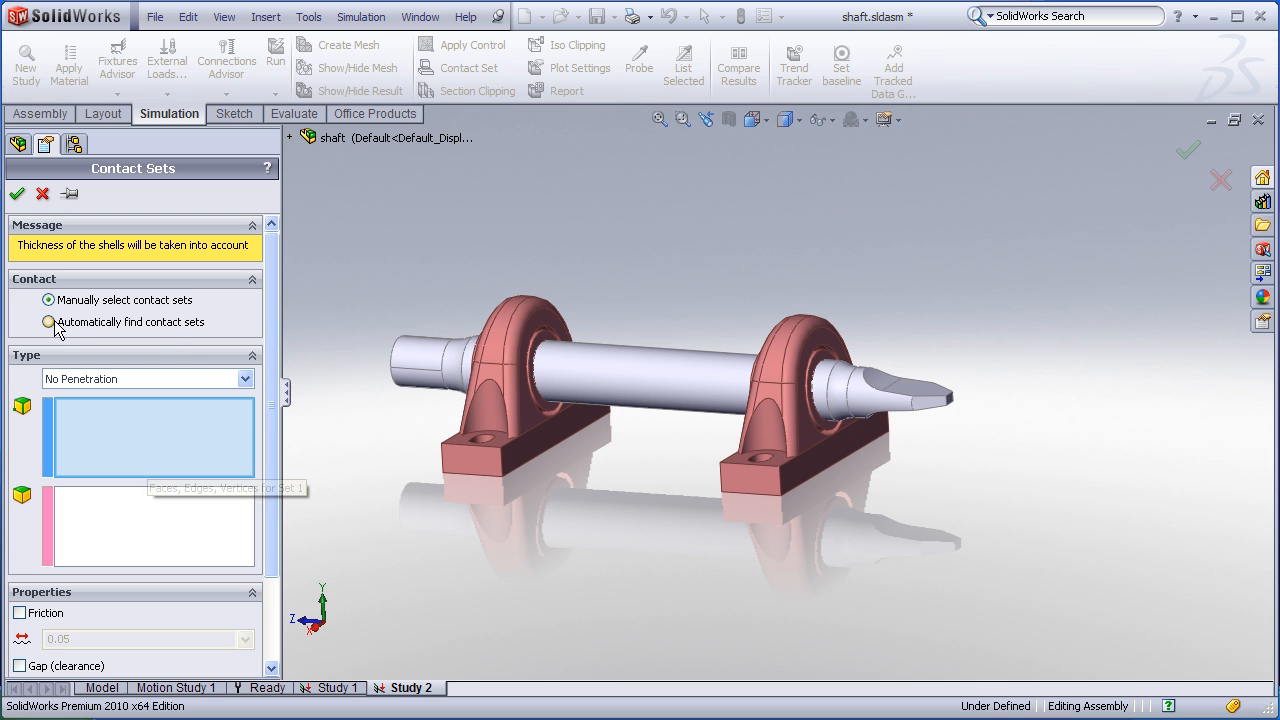
Auto-find contact sets between the shaft and both bearings
click(49, 322)
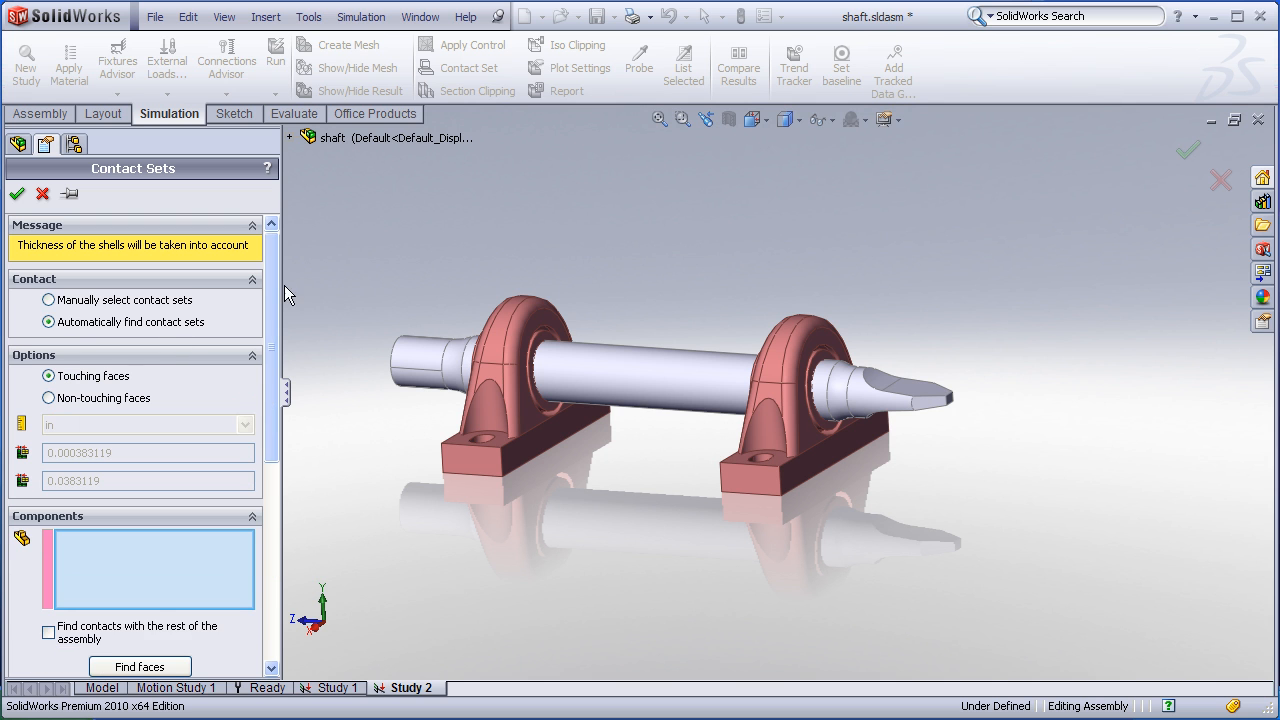
click(525, 360)
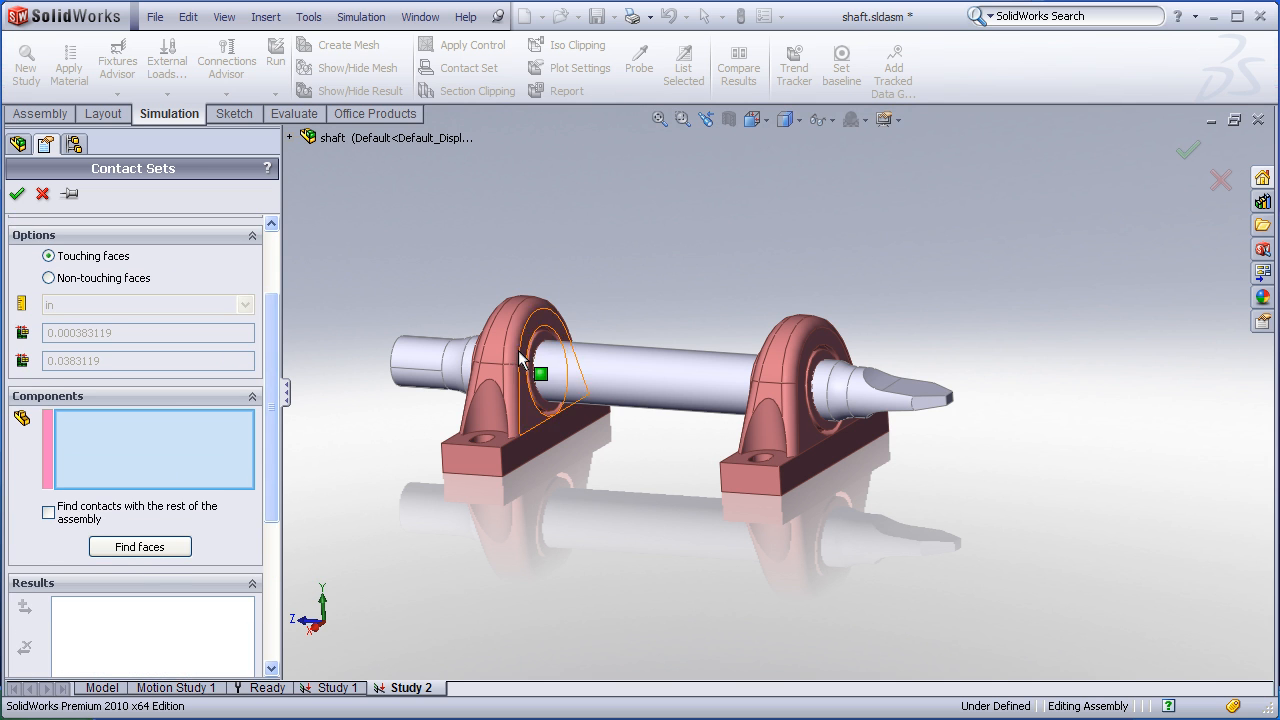
click(140, 546)
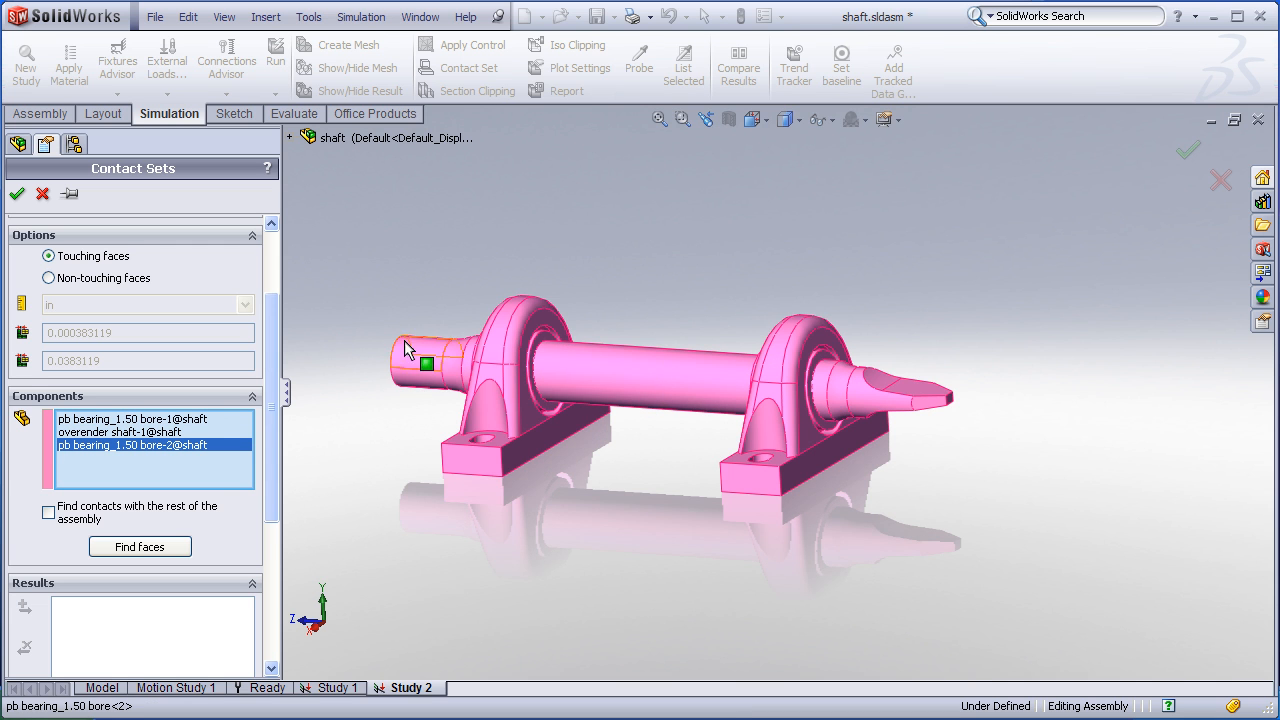
click(140, 546)
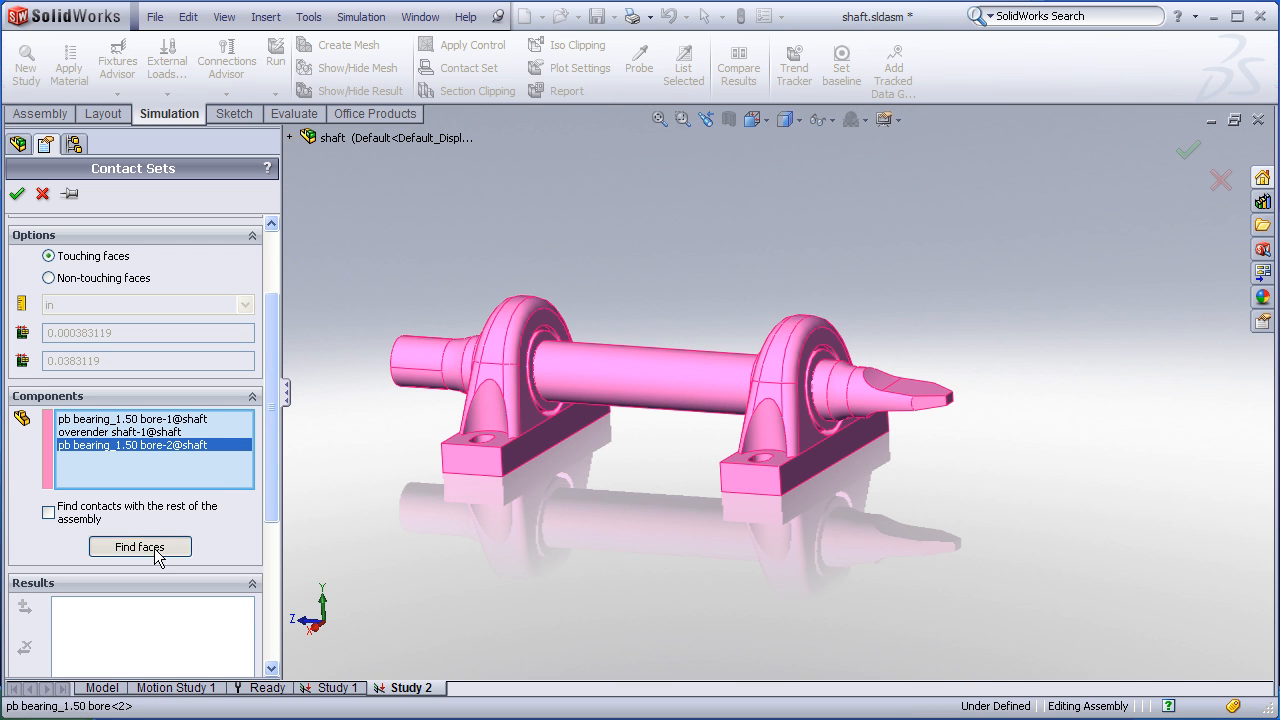
click(140, 546)
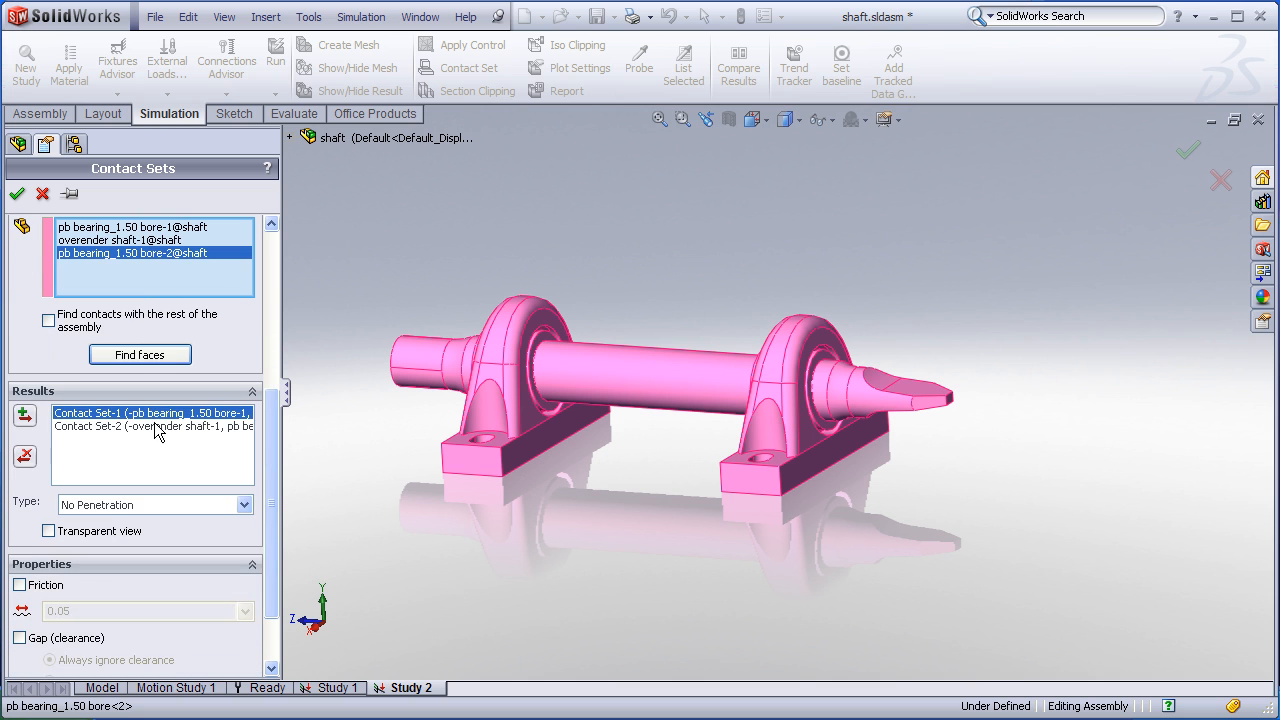
Preview the shaft and bearing bore contact faces and accept the no-penetration sets
click(152, 426)
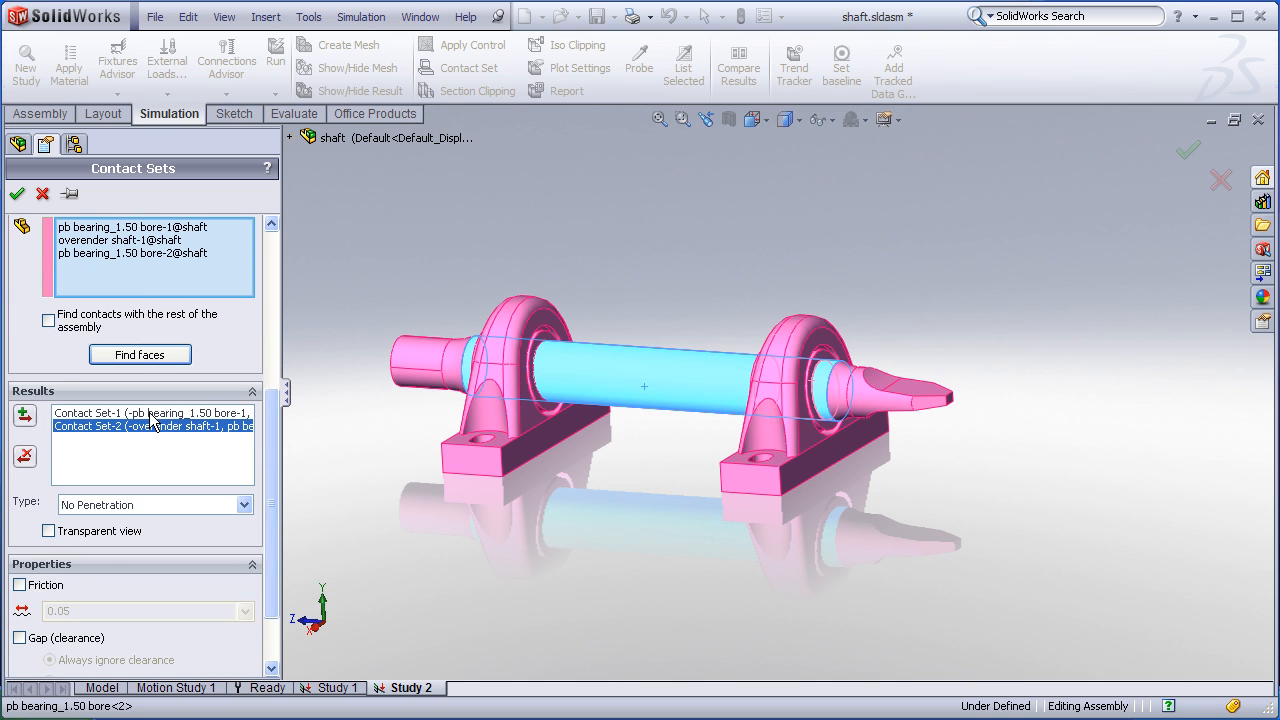
click(150, 413)
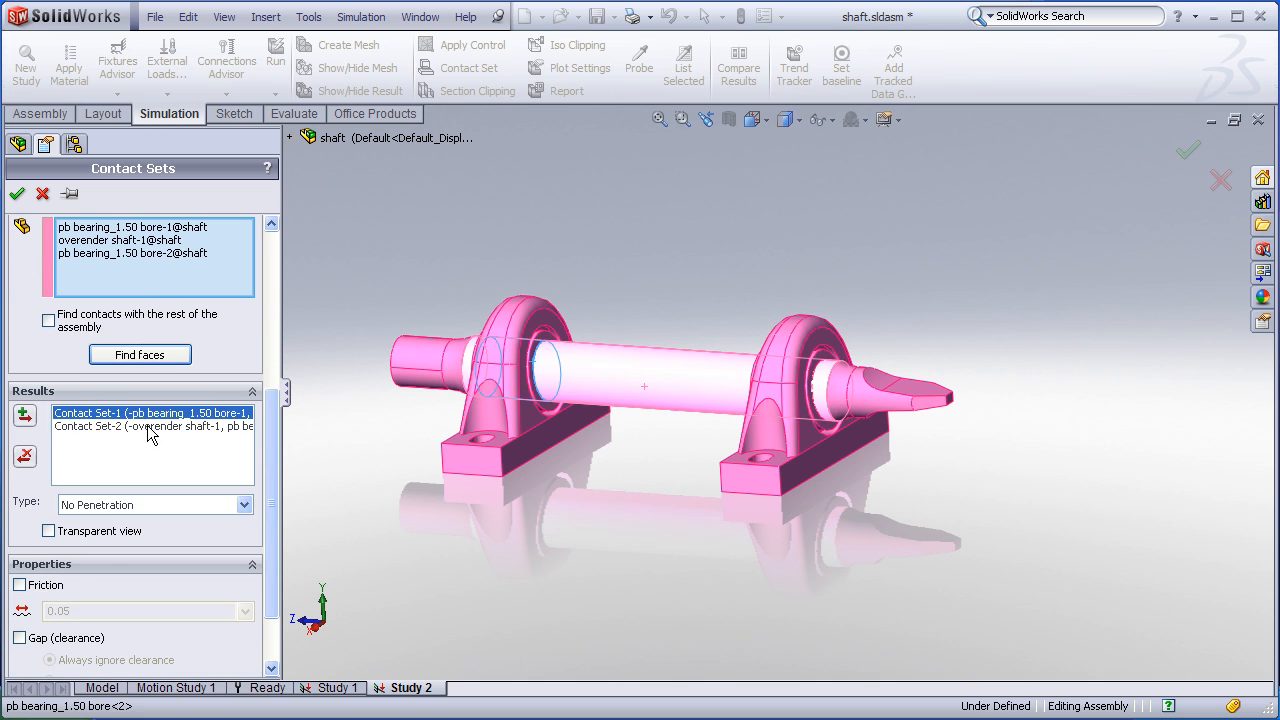
click(150, 426)
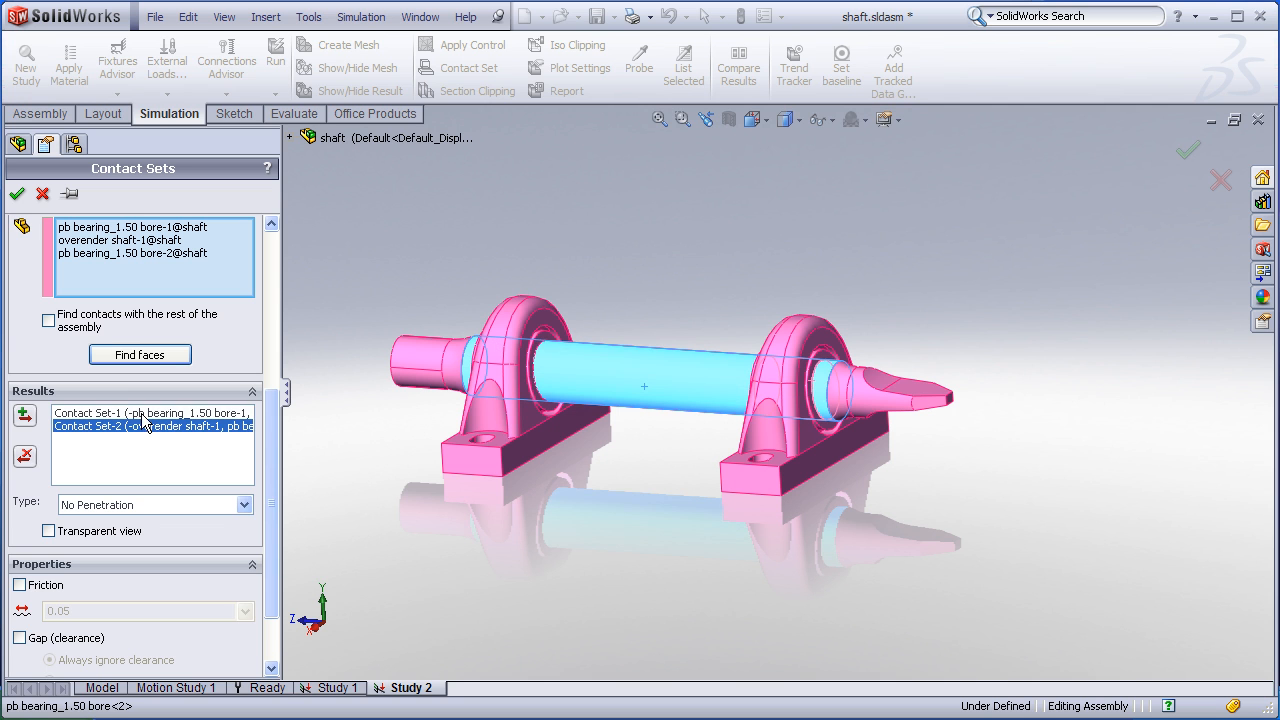
click(150, 412)
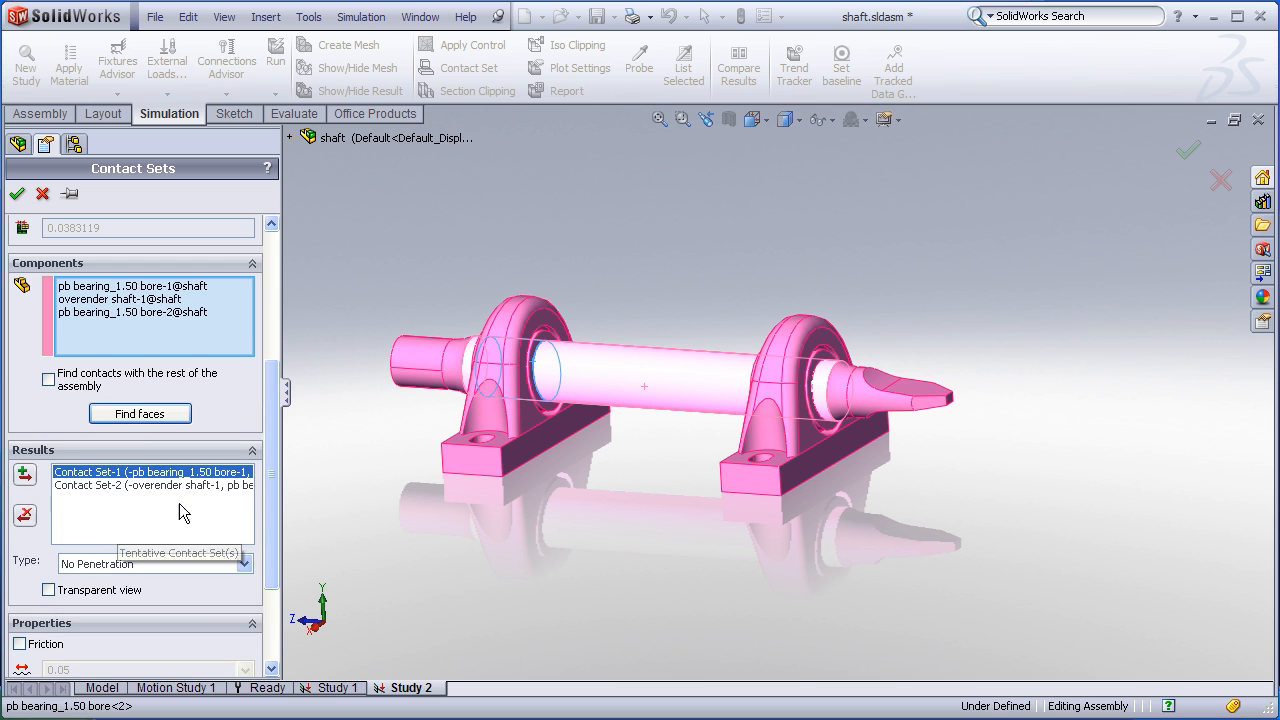
scroll(down, 3)
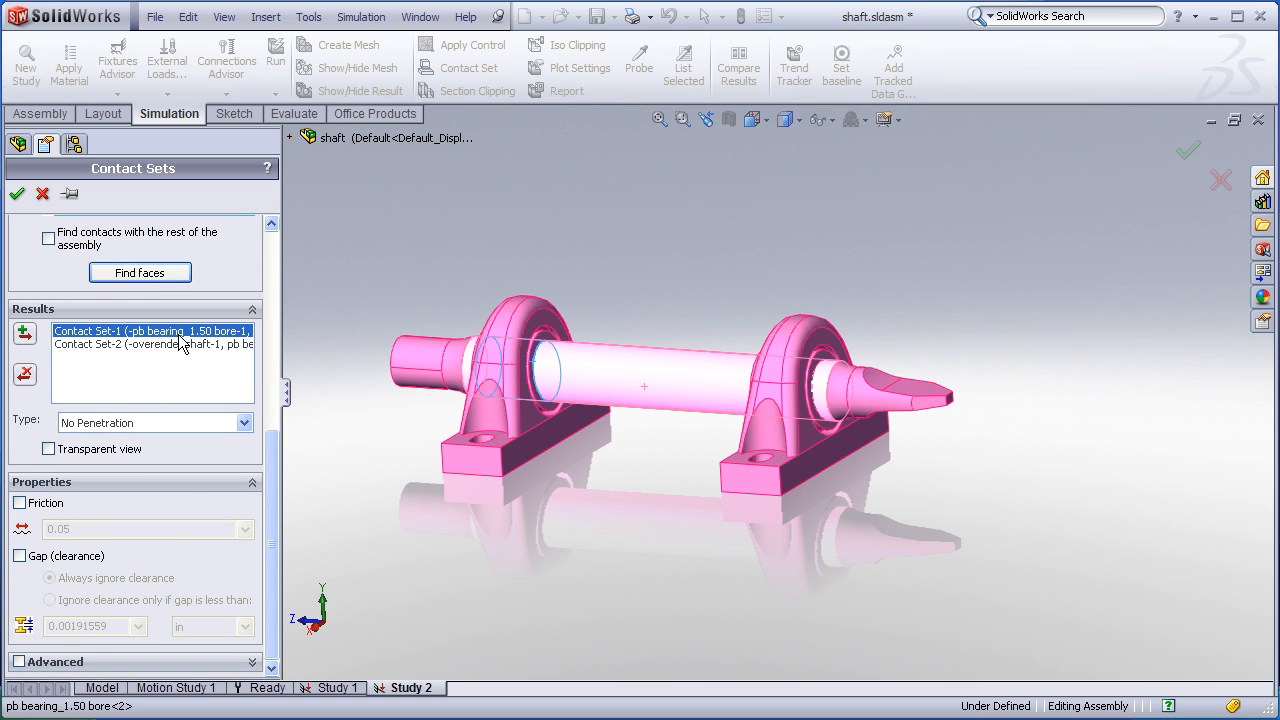
click(17, 193)
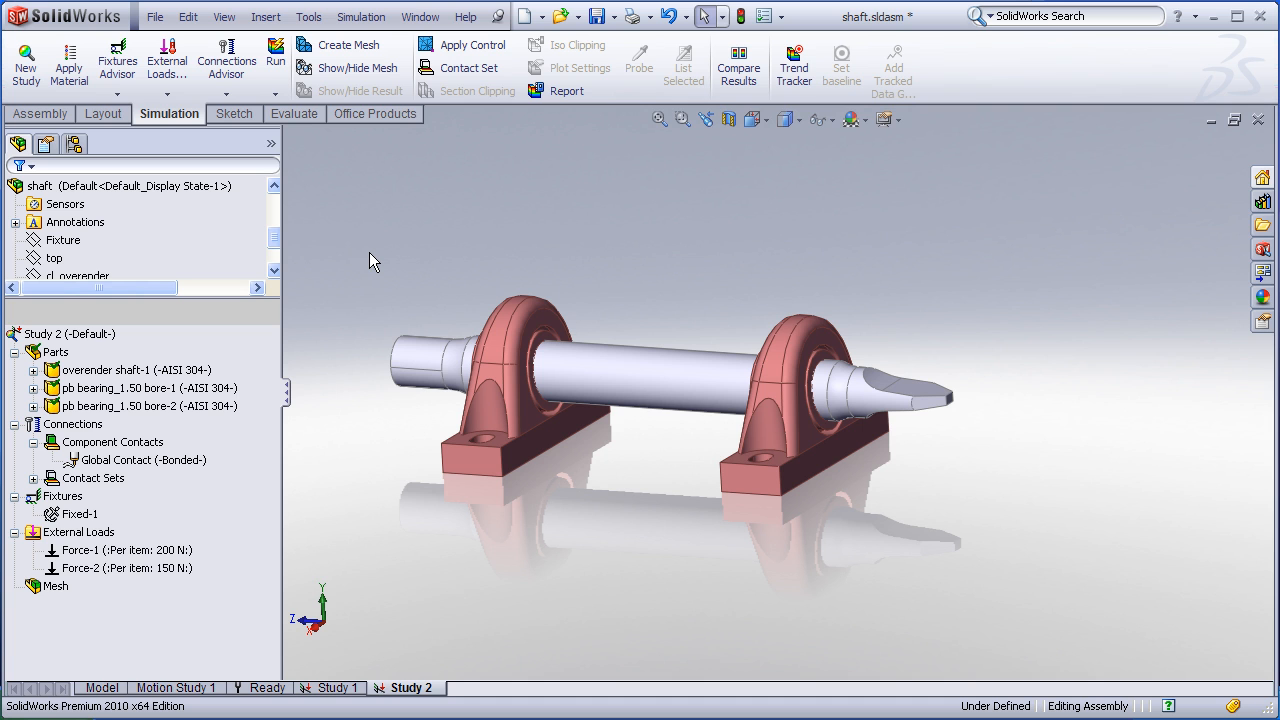
mouse_move(388, 268)
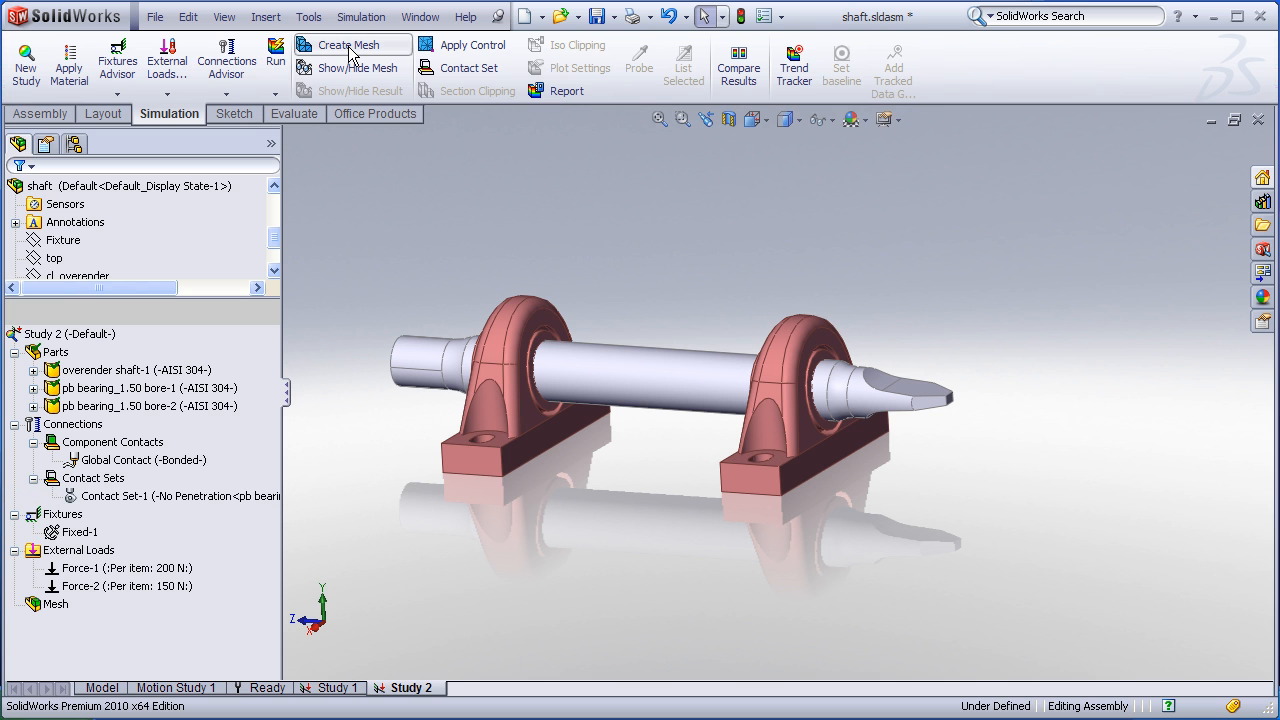
Mesh the shaft and both bearing blocks, then rotate to inspect the mesh
click(348, 45)
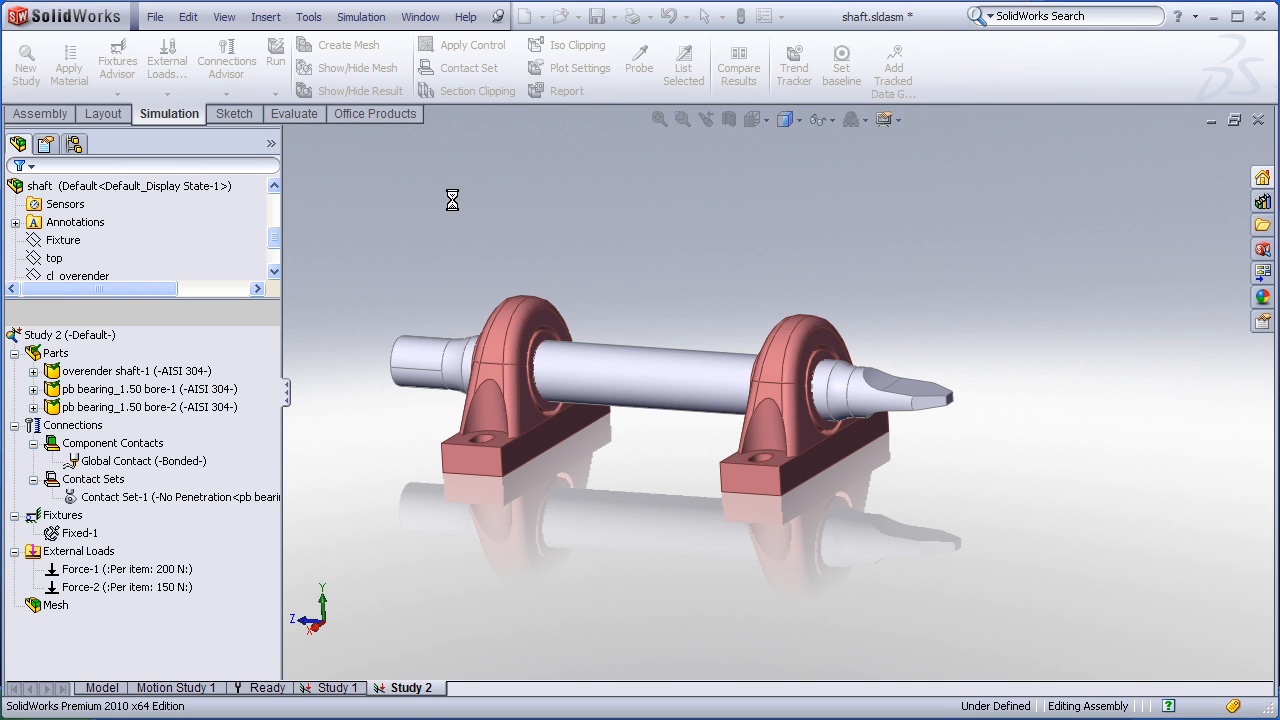
click(348, 44)
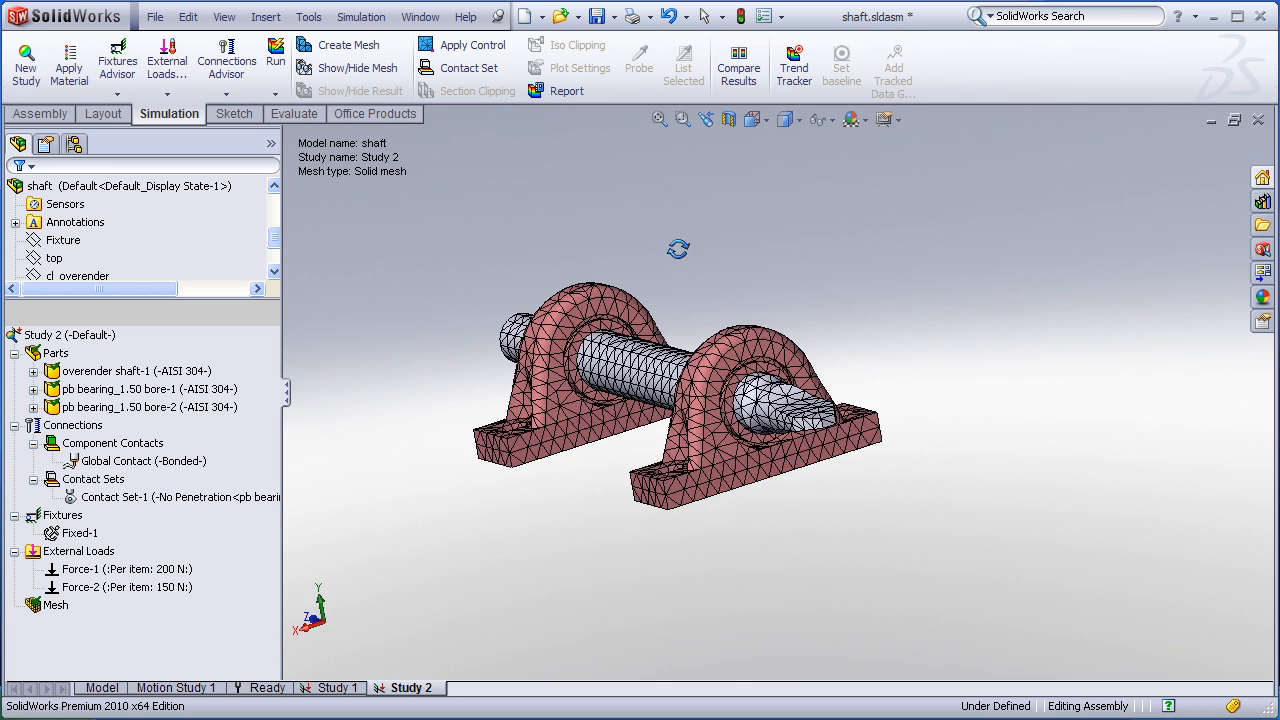
drag(678, 400, 585, 214)
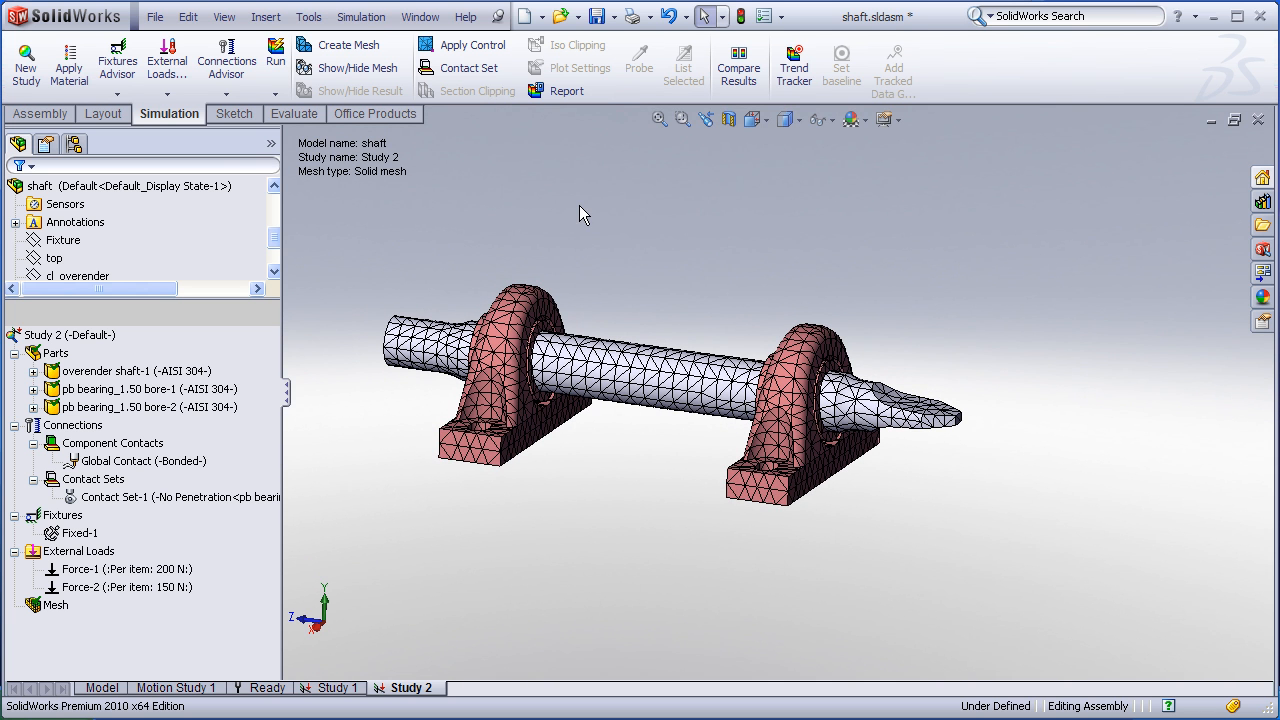
mouse_move(448, 205)
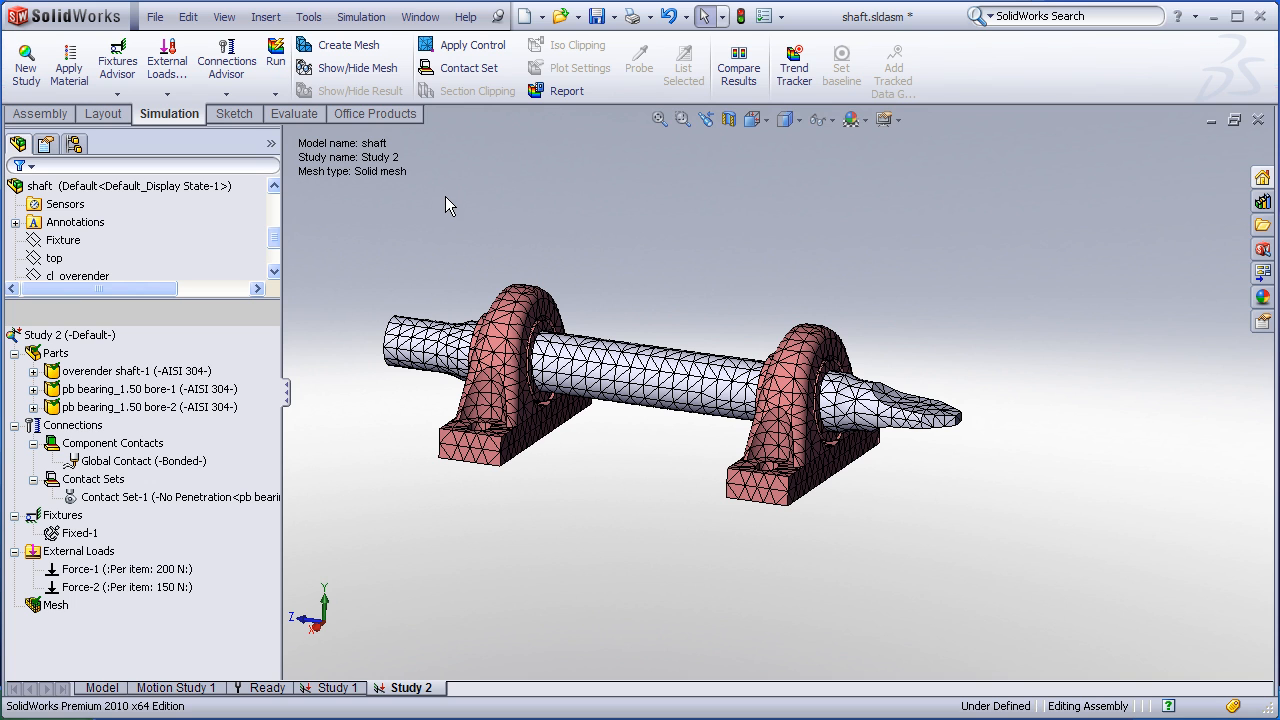
mouse_move(447, 217)
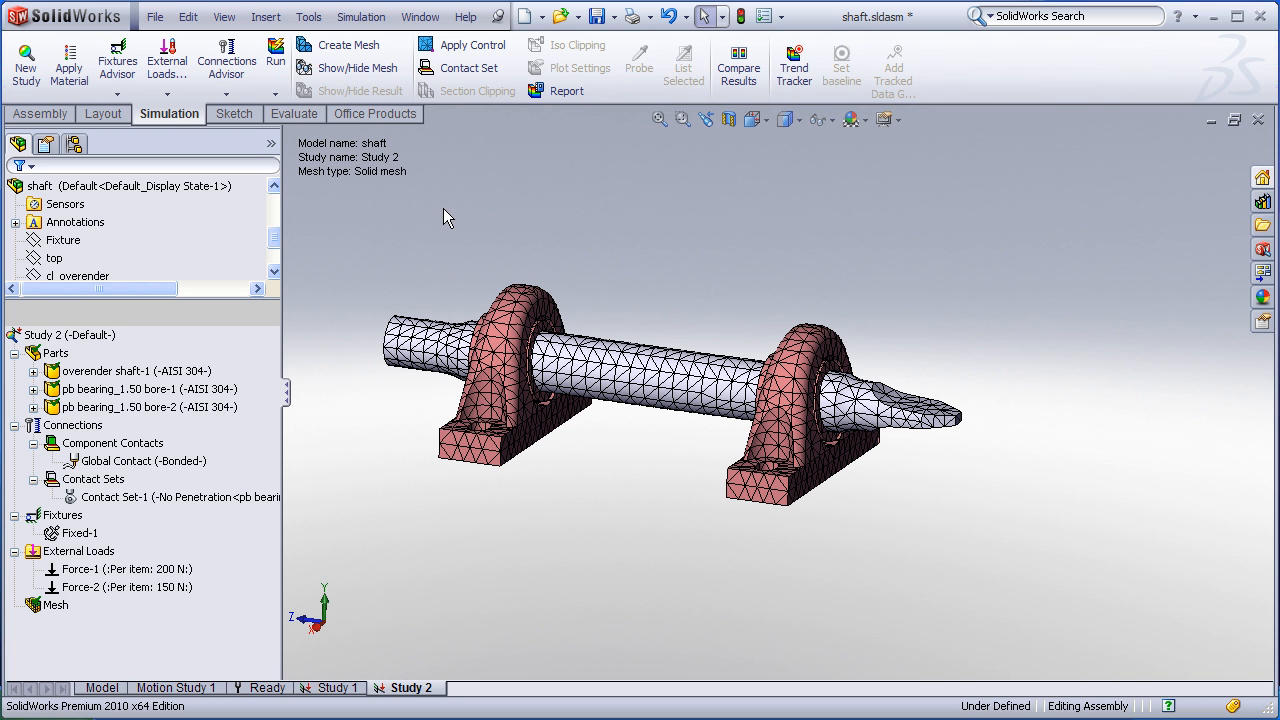
mouse_move(481, 258)
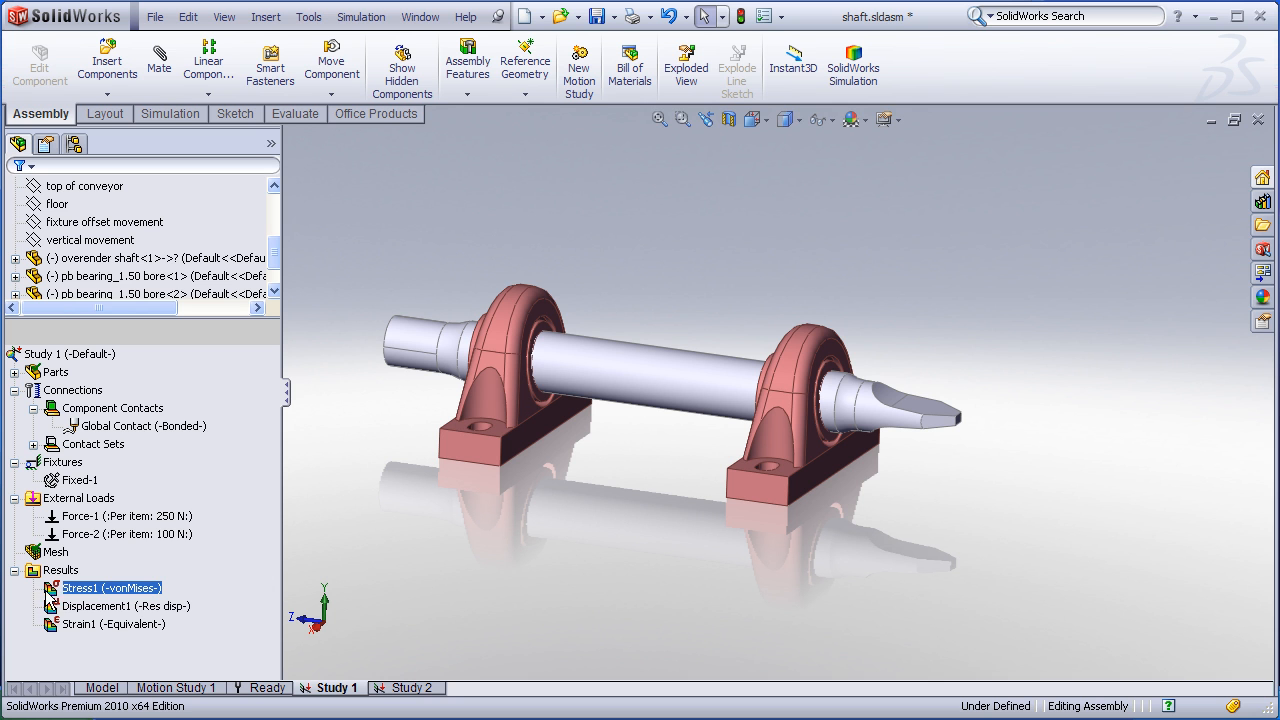
Show the Stress1 von Mises plot and accept its 250x deformation definition
double_click(111, 587)
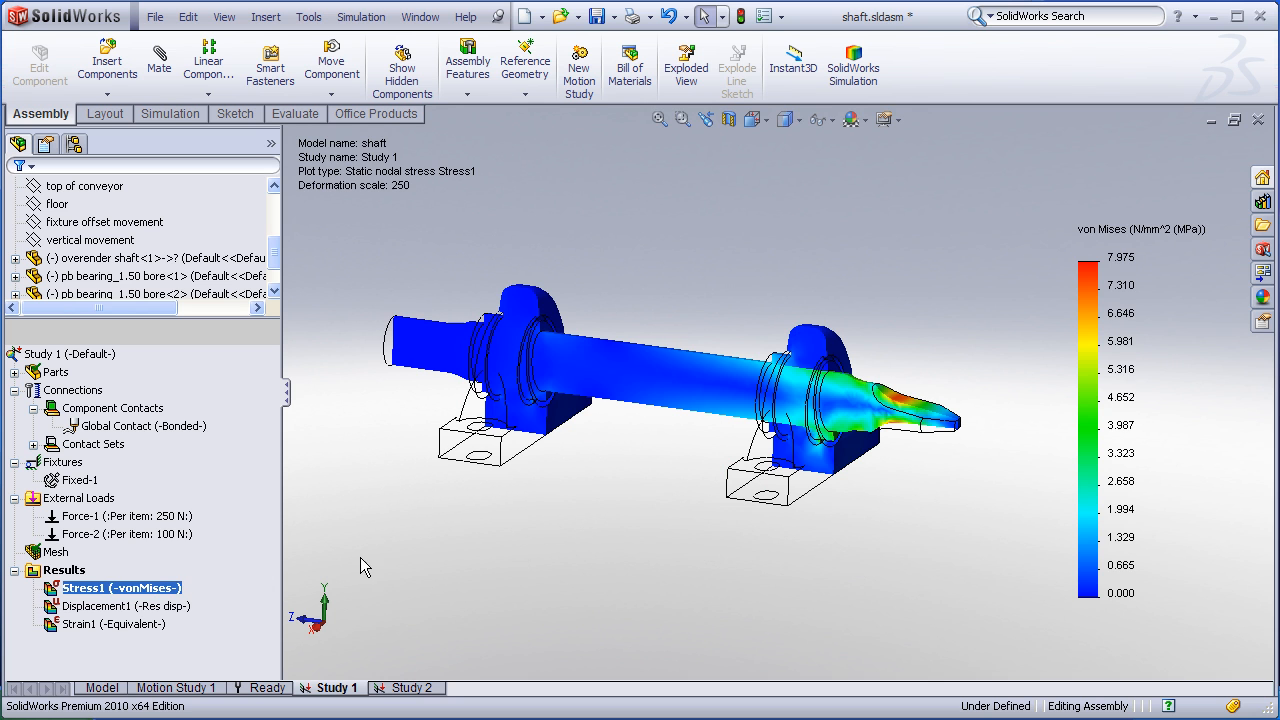
mouse_move(85, 594)
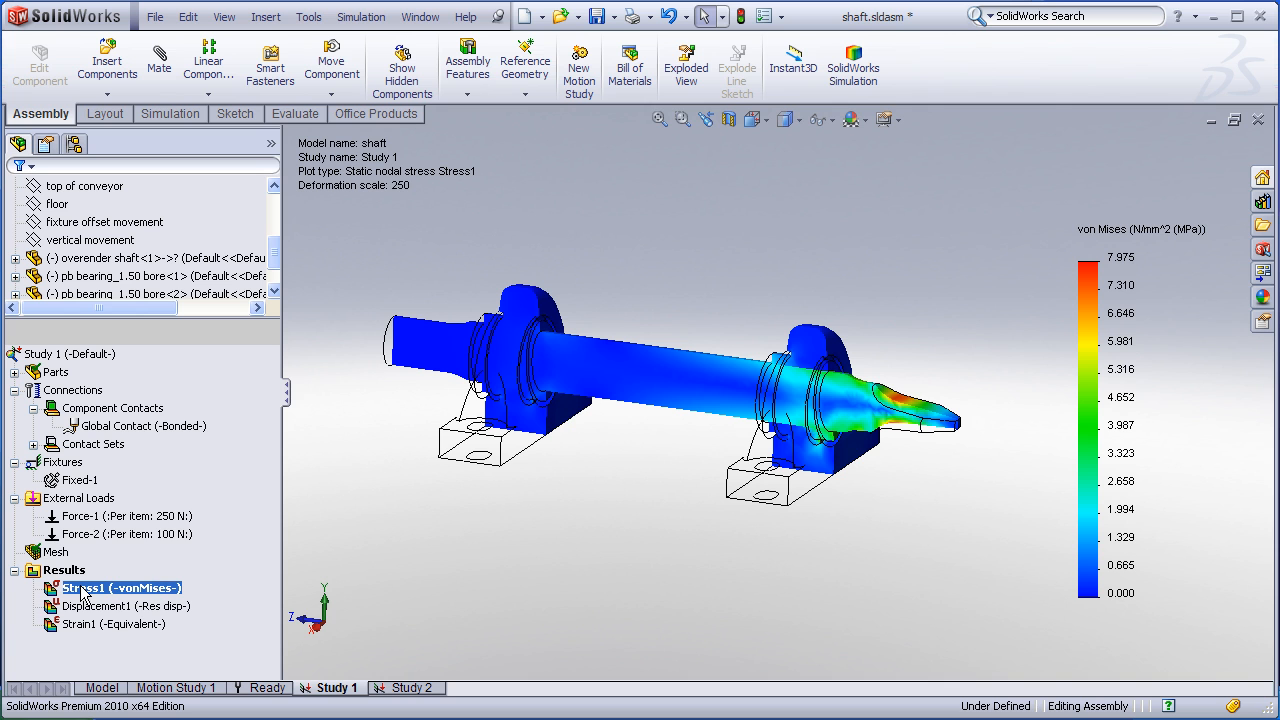
mouse_move(135, 588)
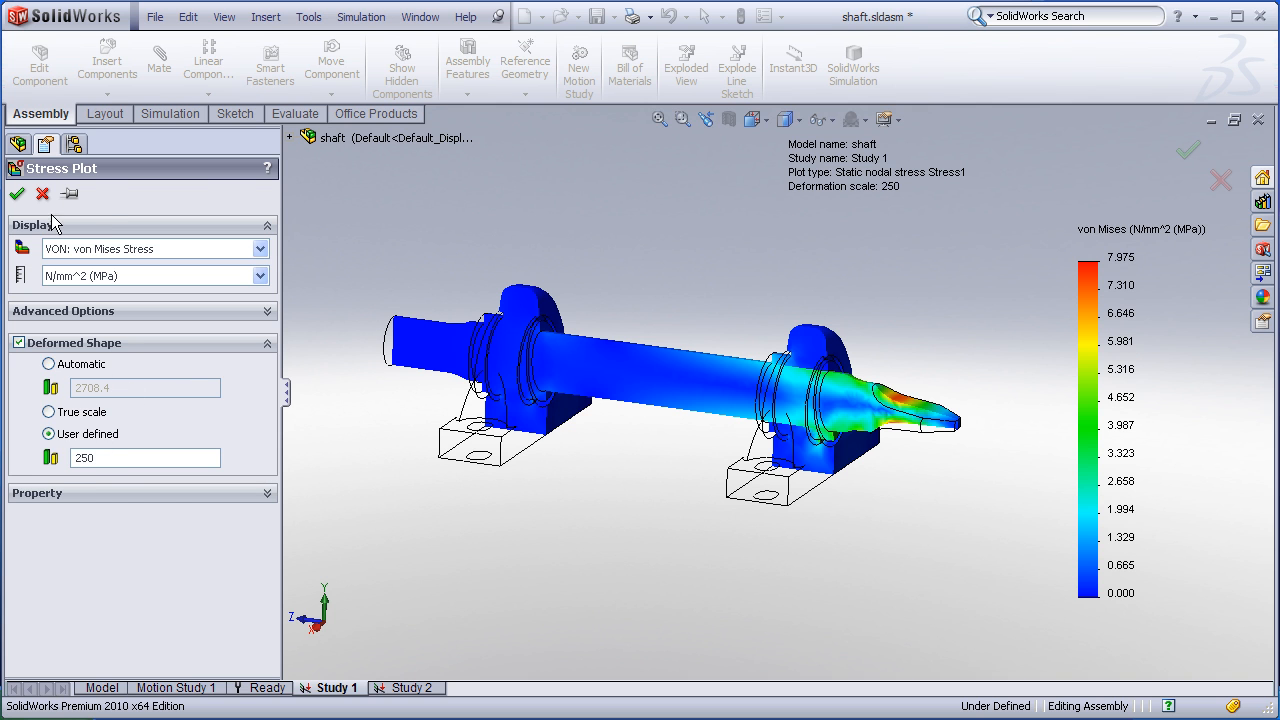
click(17, 193)
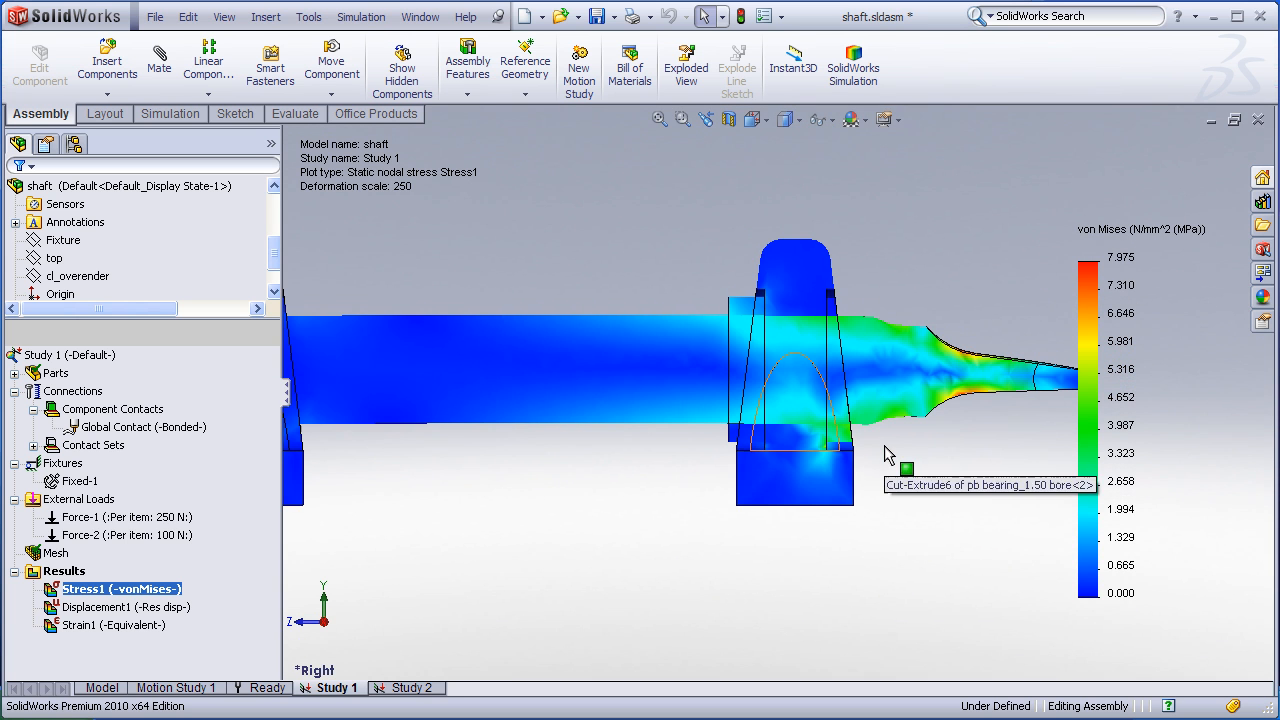
Animate the Stress1 von Mises plot of Study 1, then stop the animation
right_click(120, 588)
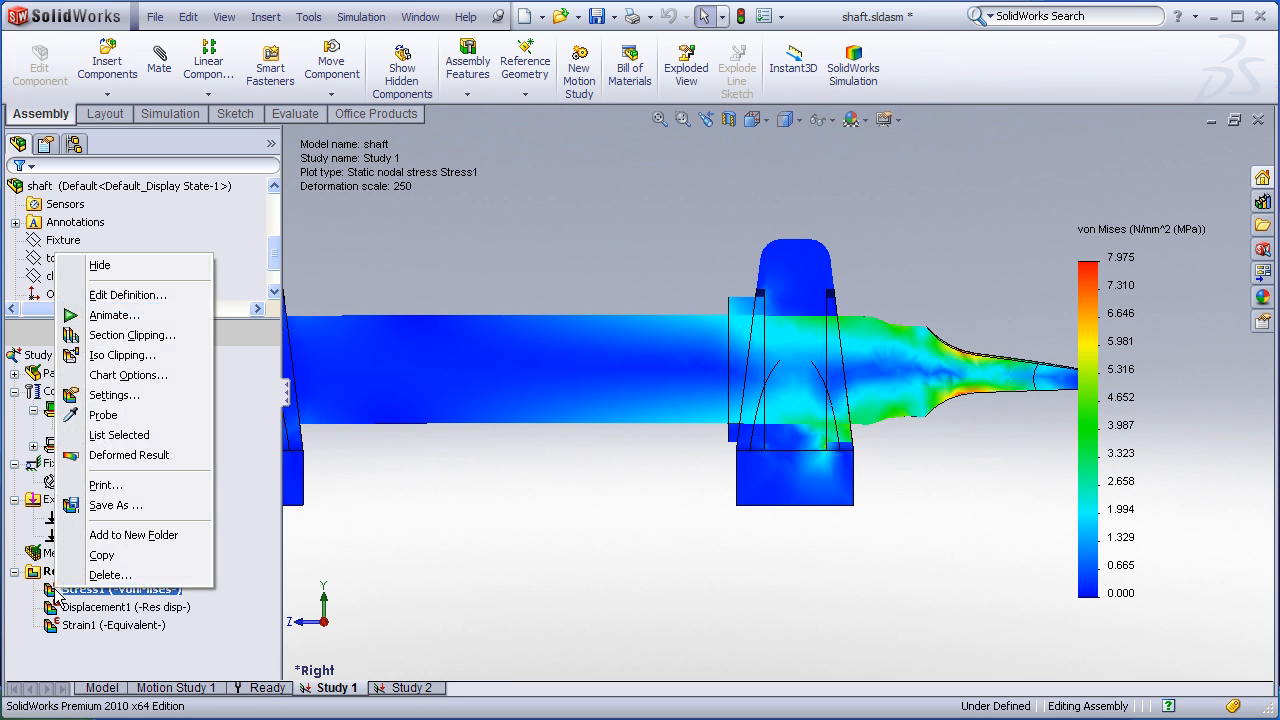
click(114, 315)
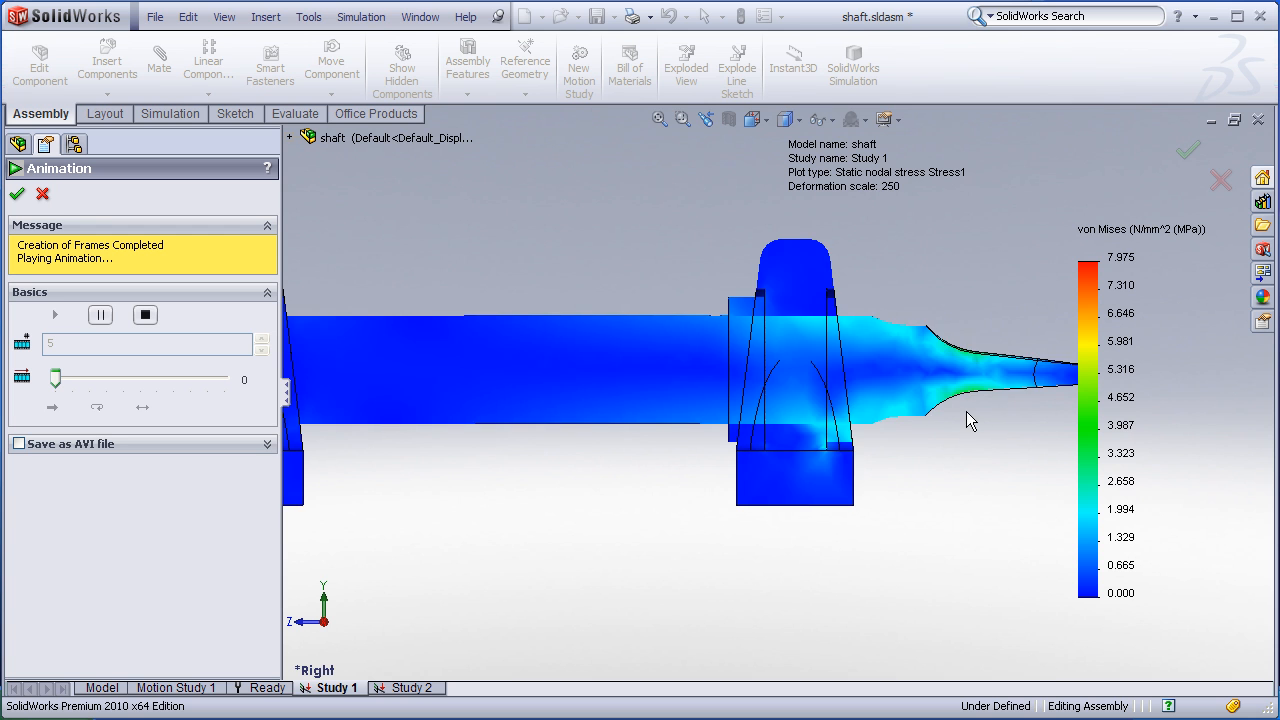
mouse_move(870, 380)
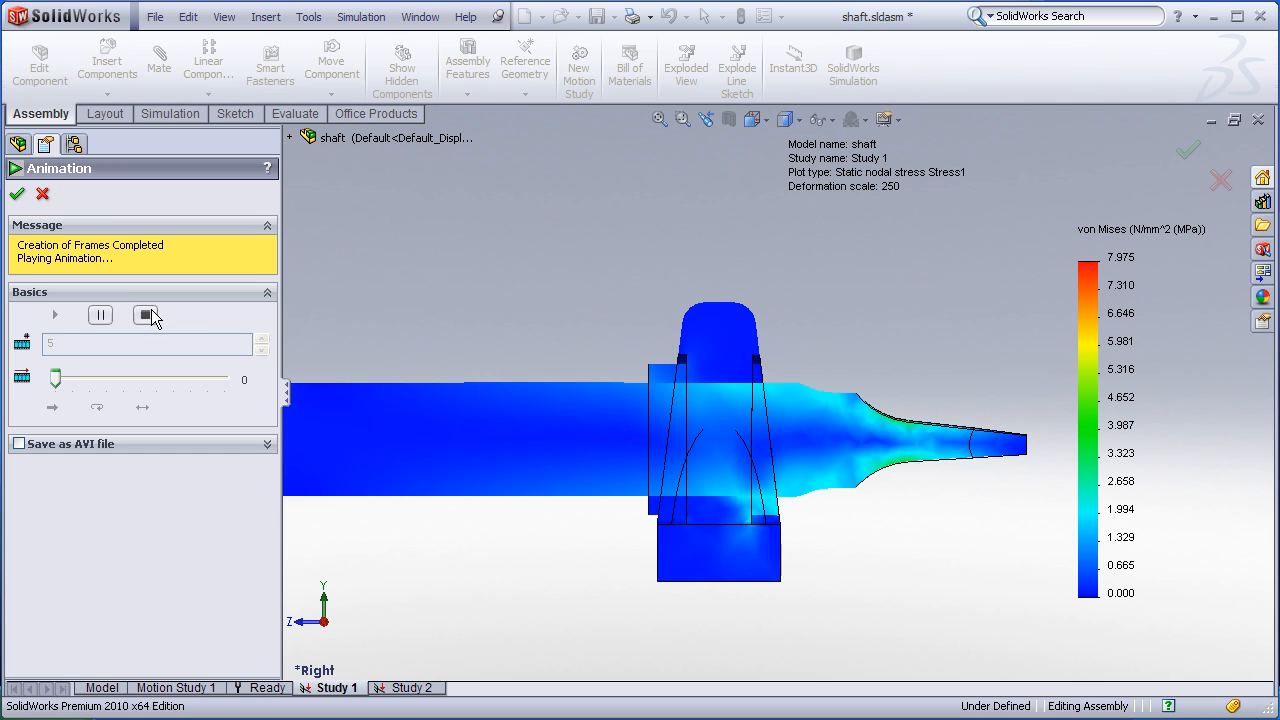
click(17, 193)
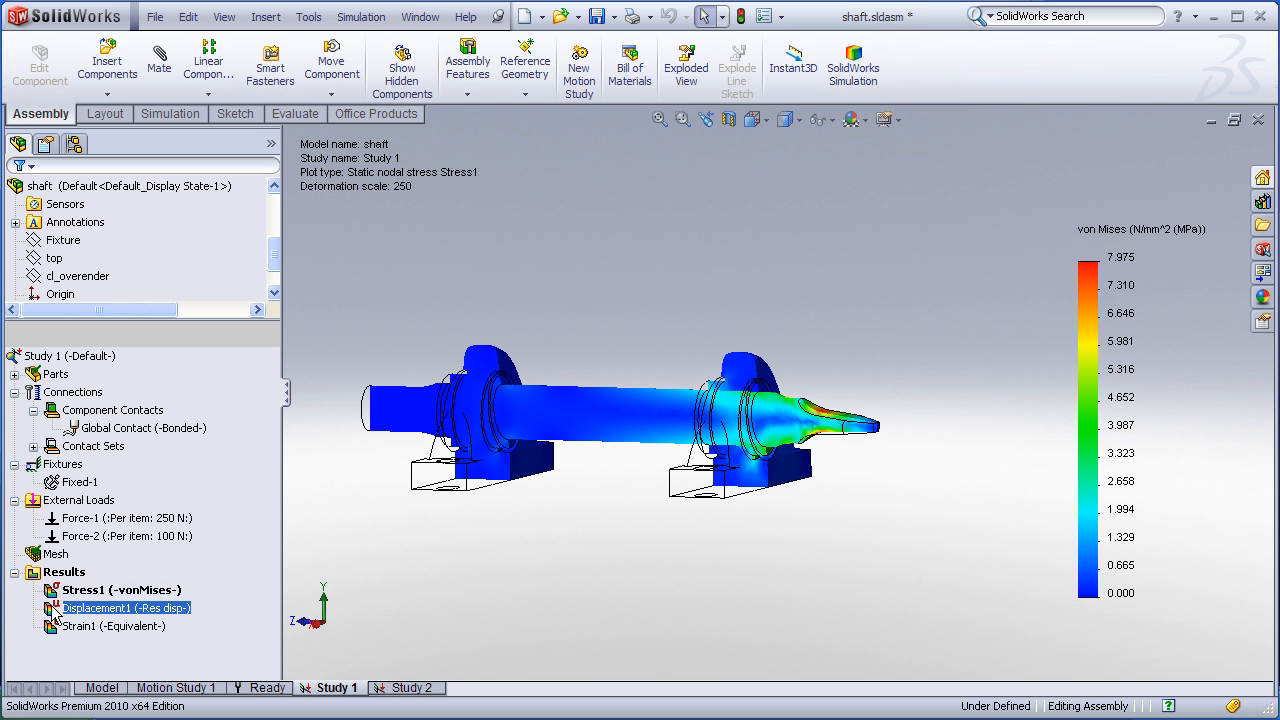
Show the Displacement1 plot (300x scale, peak about 0.0143 mm), animate it, then stop
double_click(125, 607)
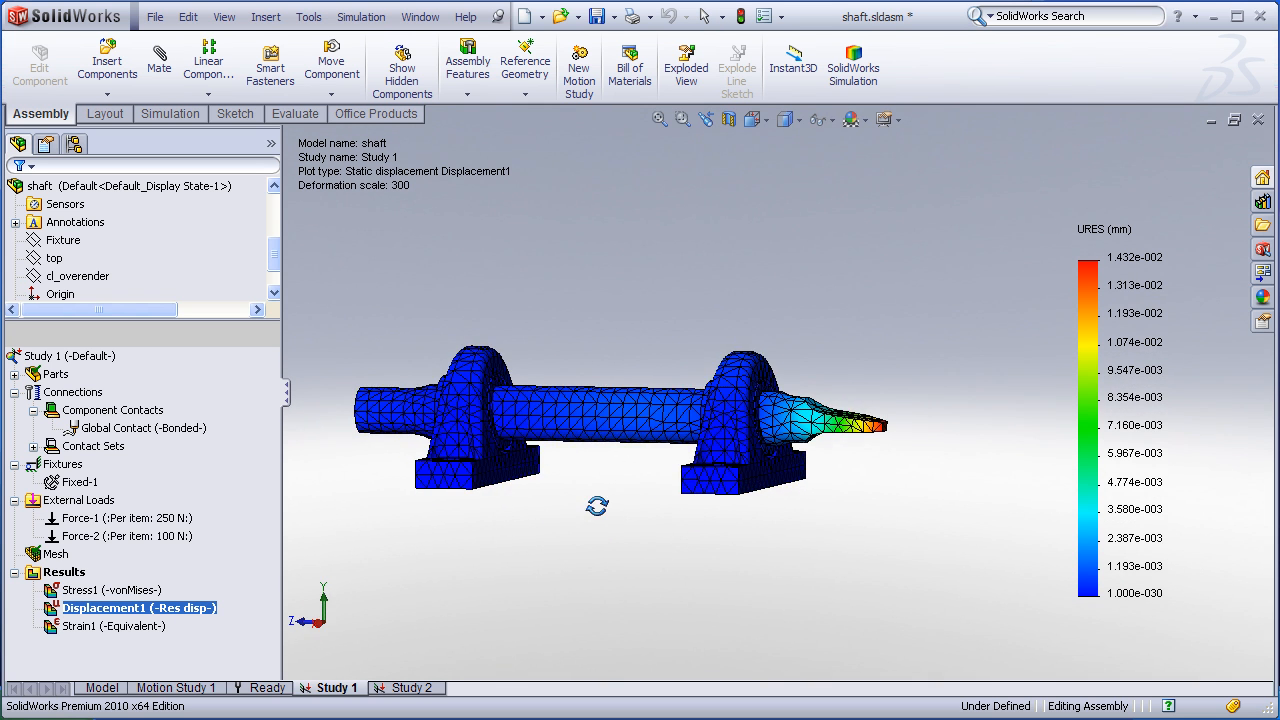
right_click(138, 607)
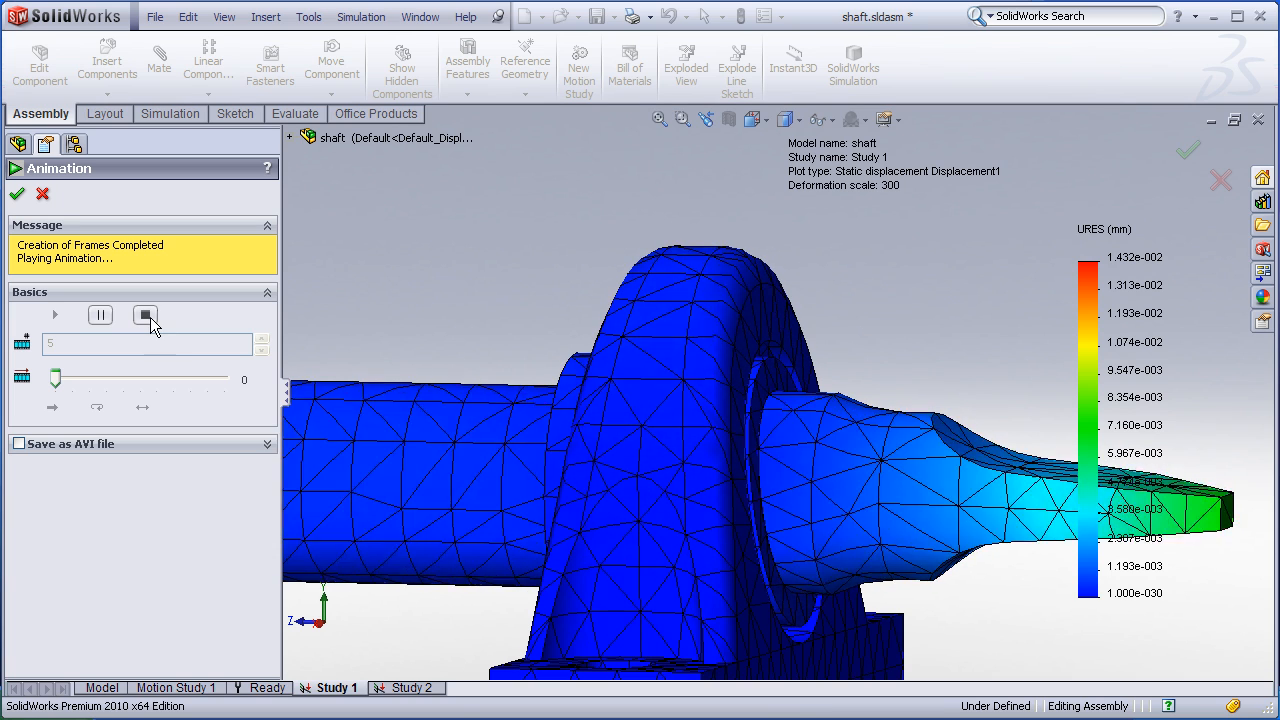
click(43, 193)
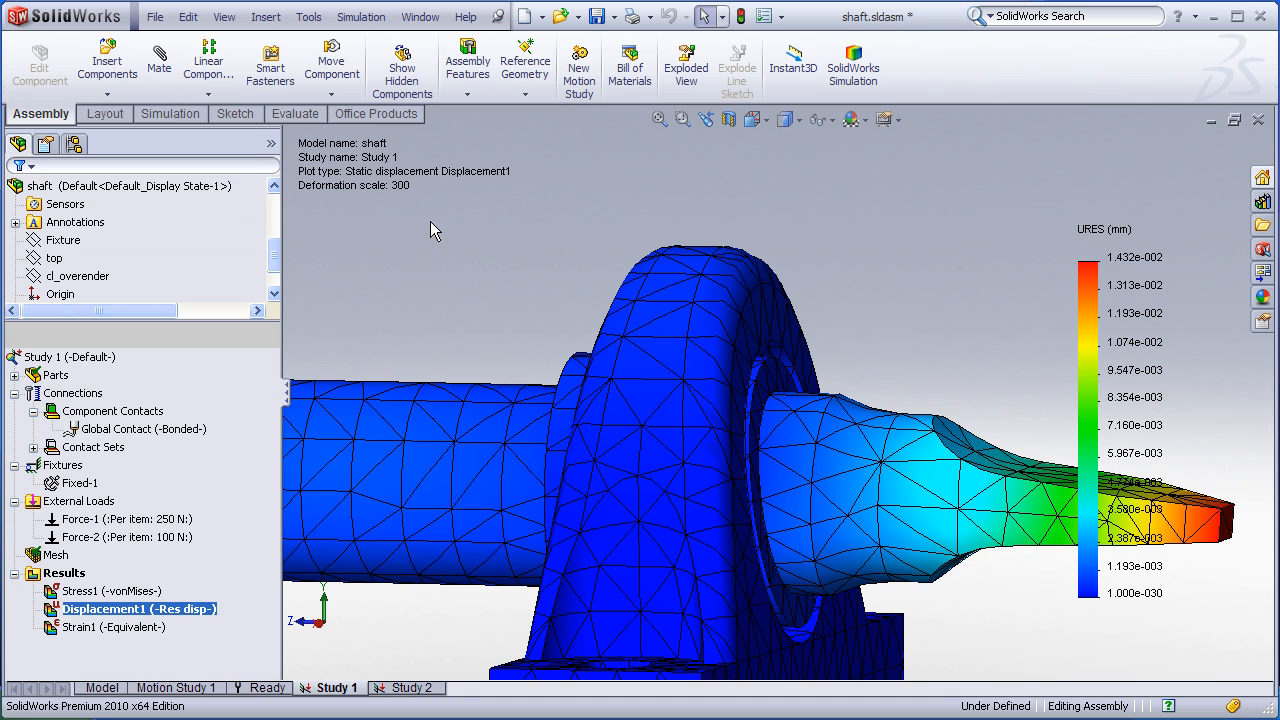
mouse_move(435, 298)
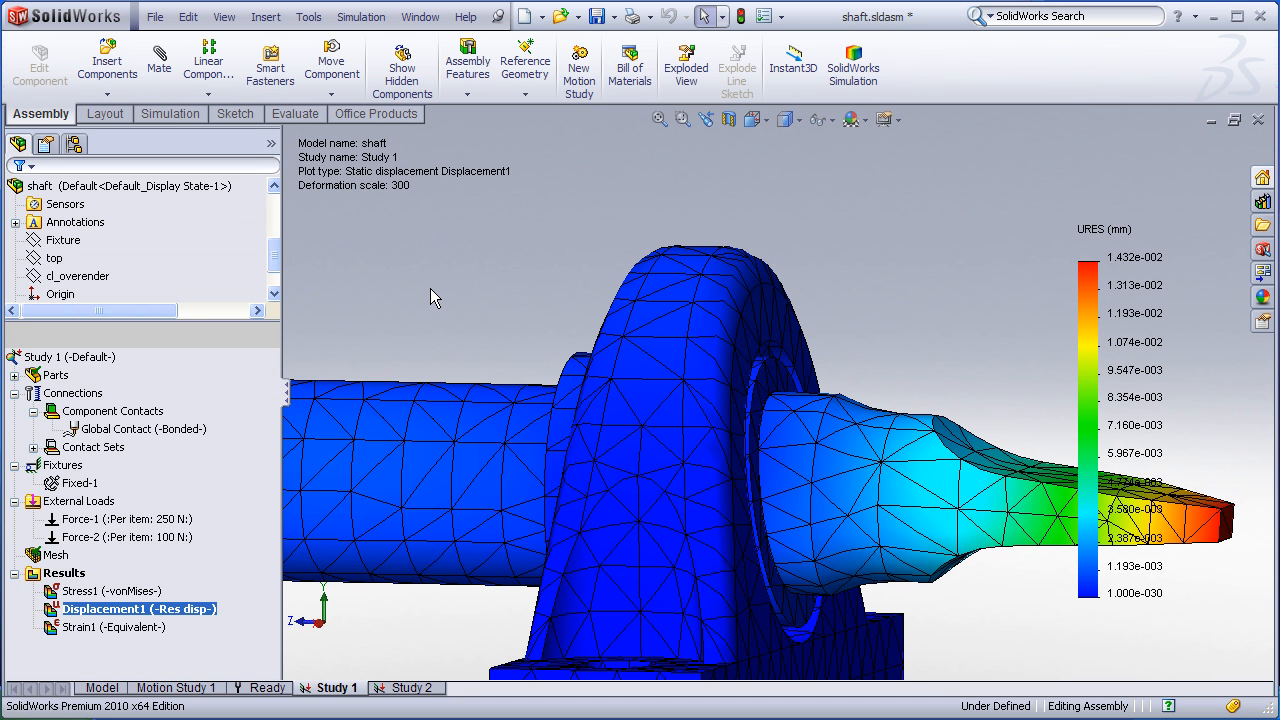